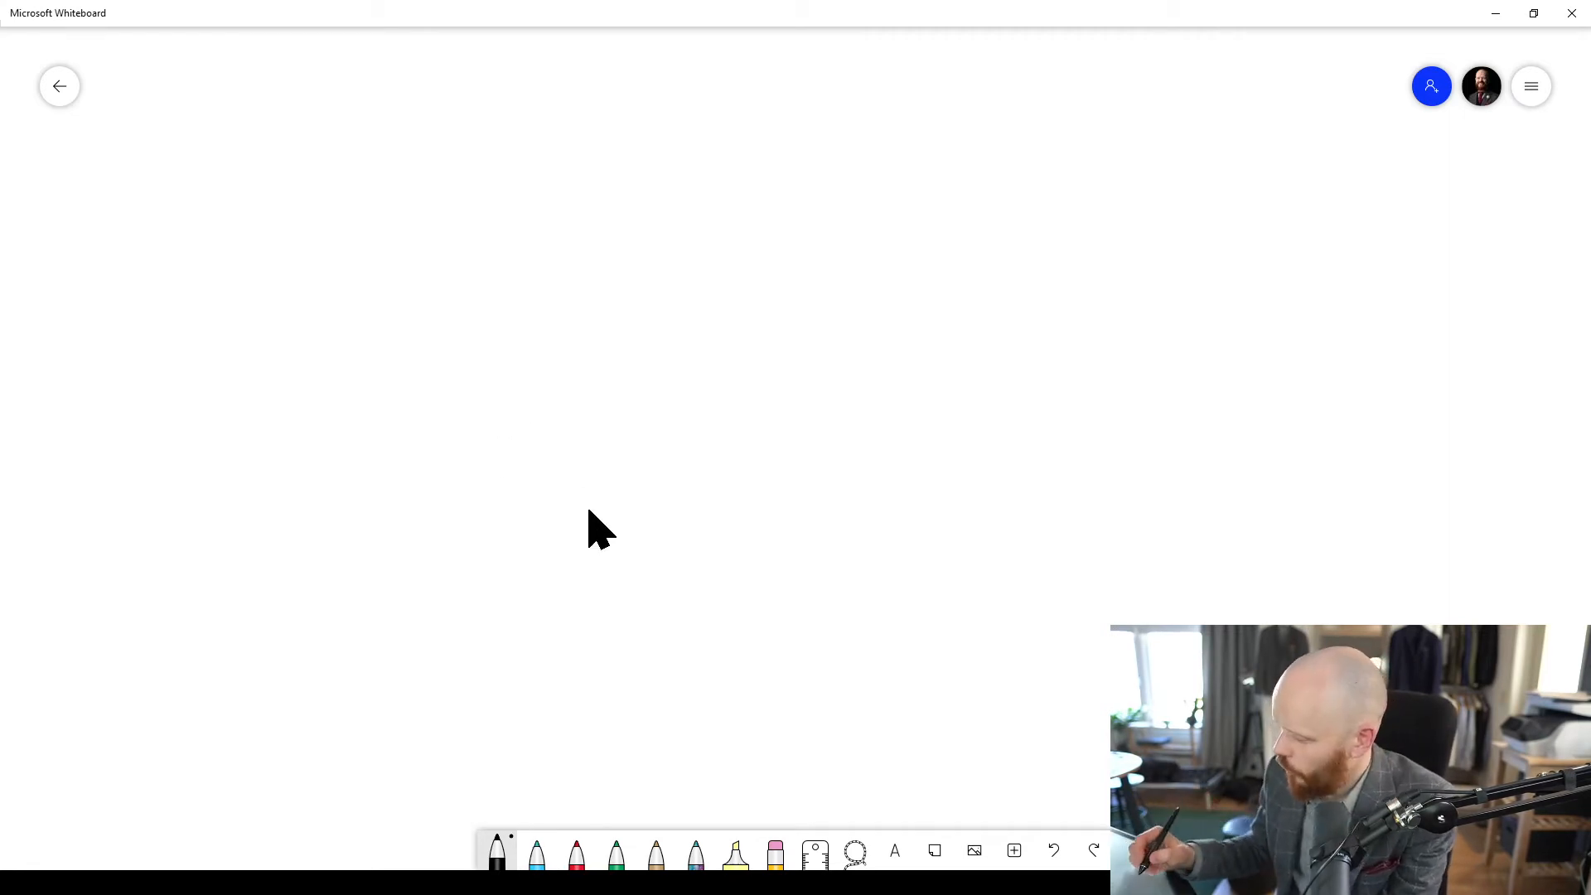
mouse_move(440, 411)
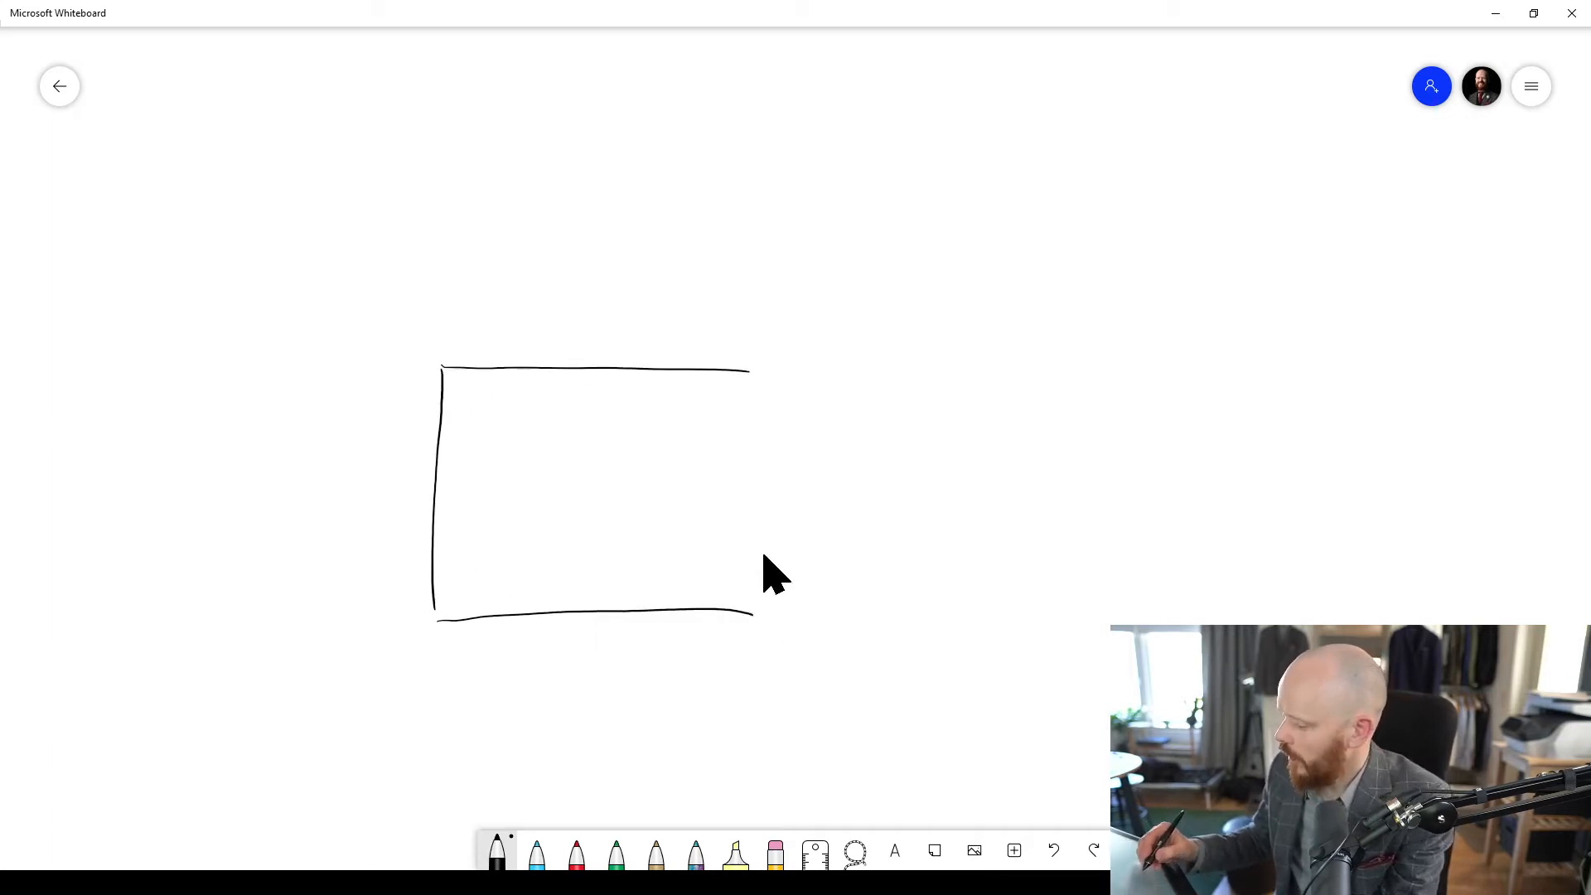
Step: Extend the rectangle into a perspective box with dashed hidden edges and a square middle frame
drag(753, 366, 908, 275)
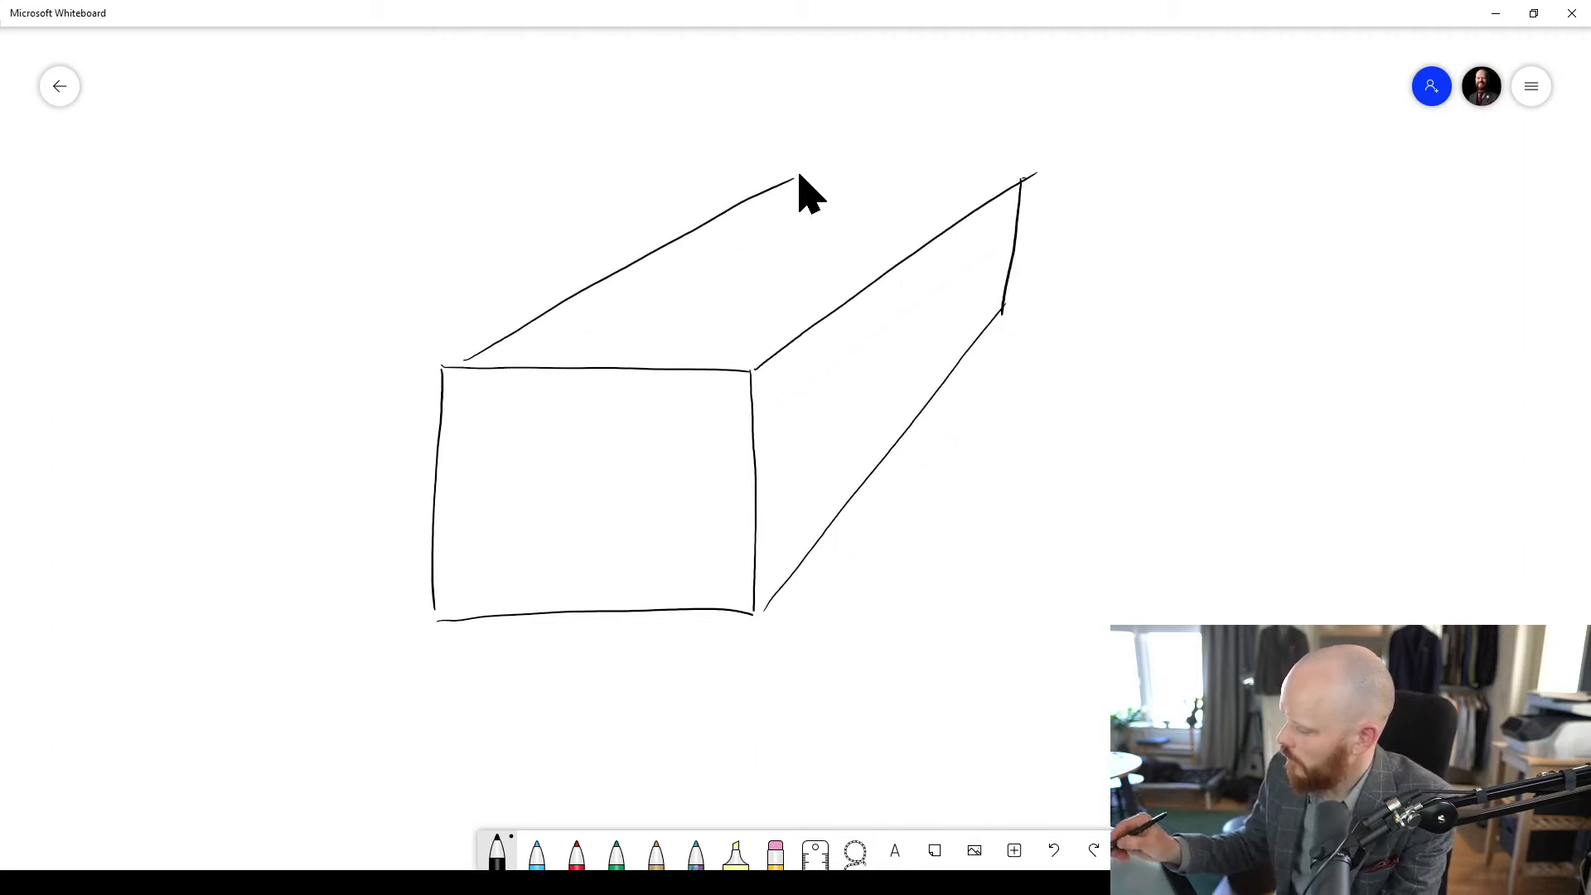
drag(787, 189, 1009, 175)
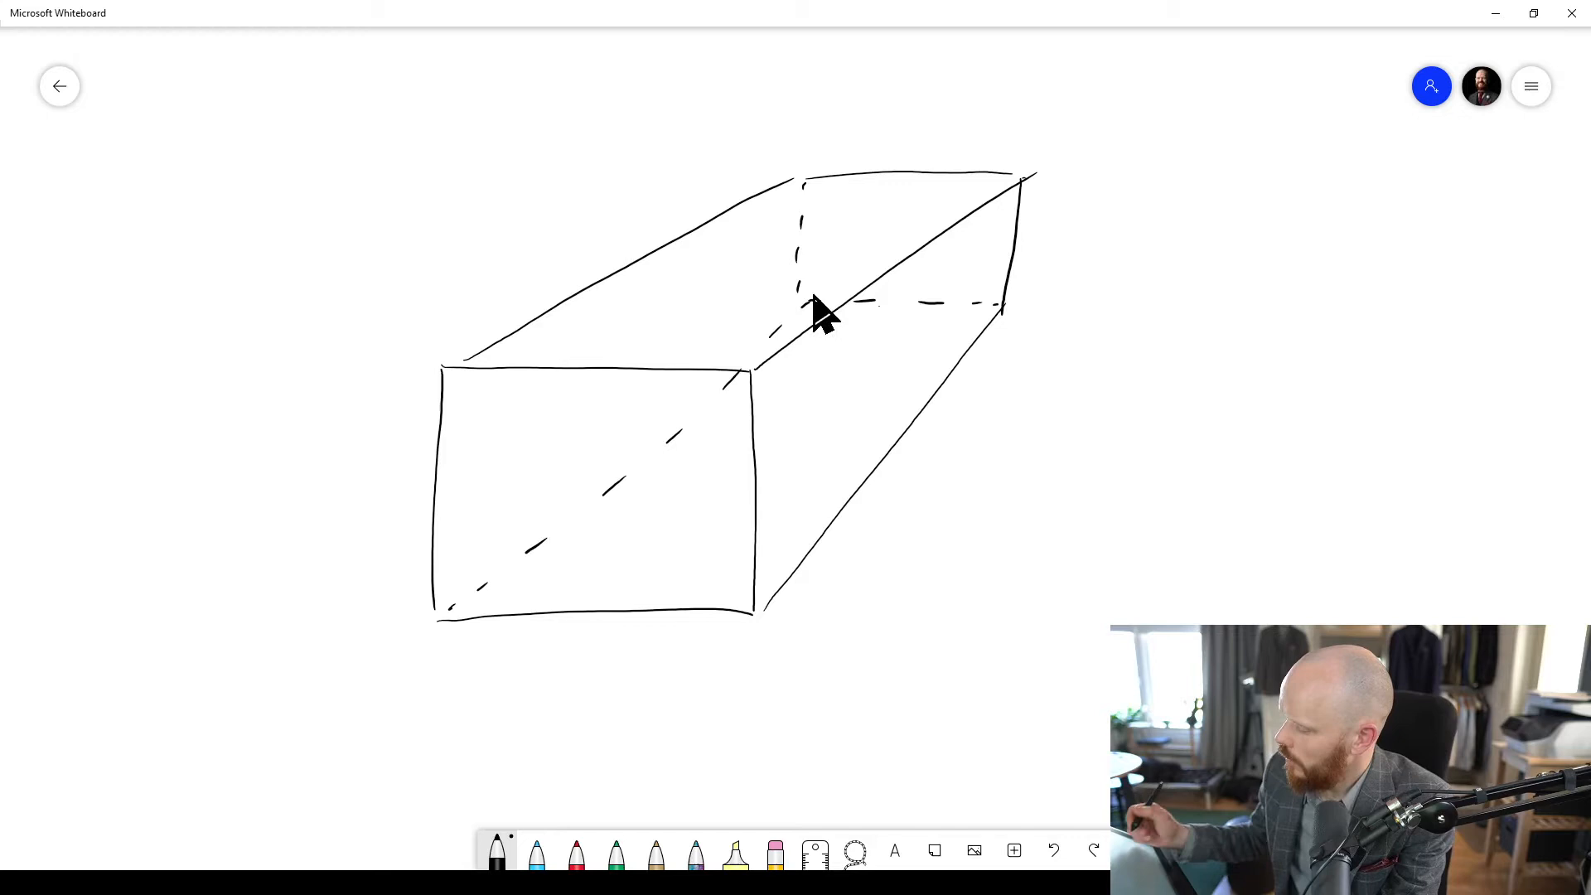
mouse_move(873, 317)
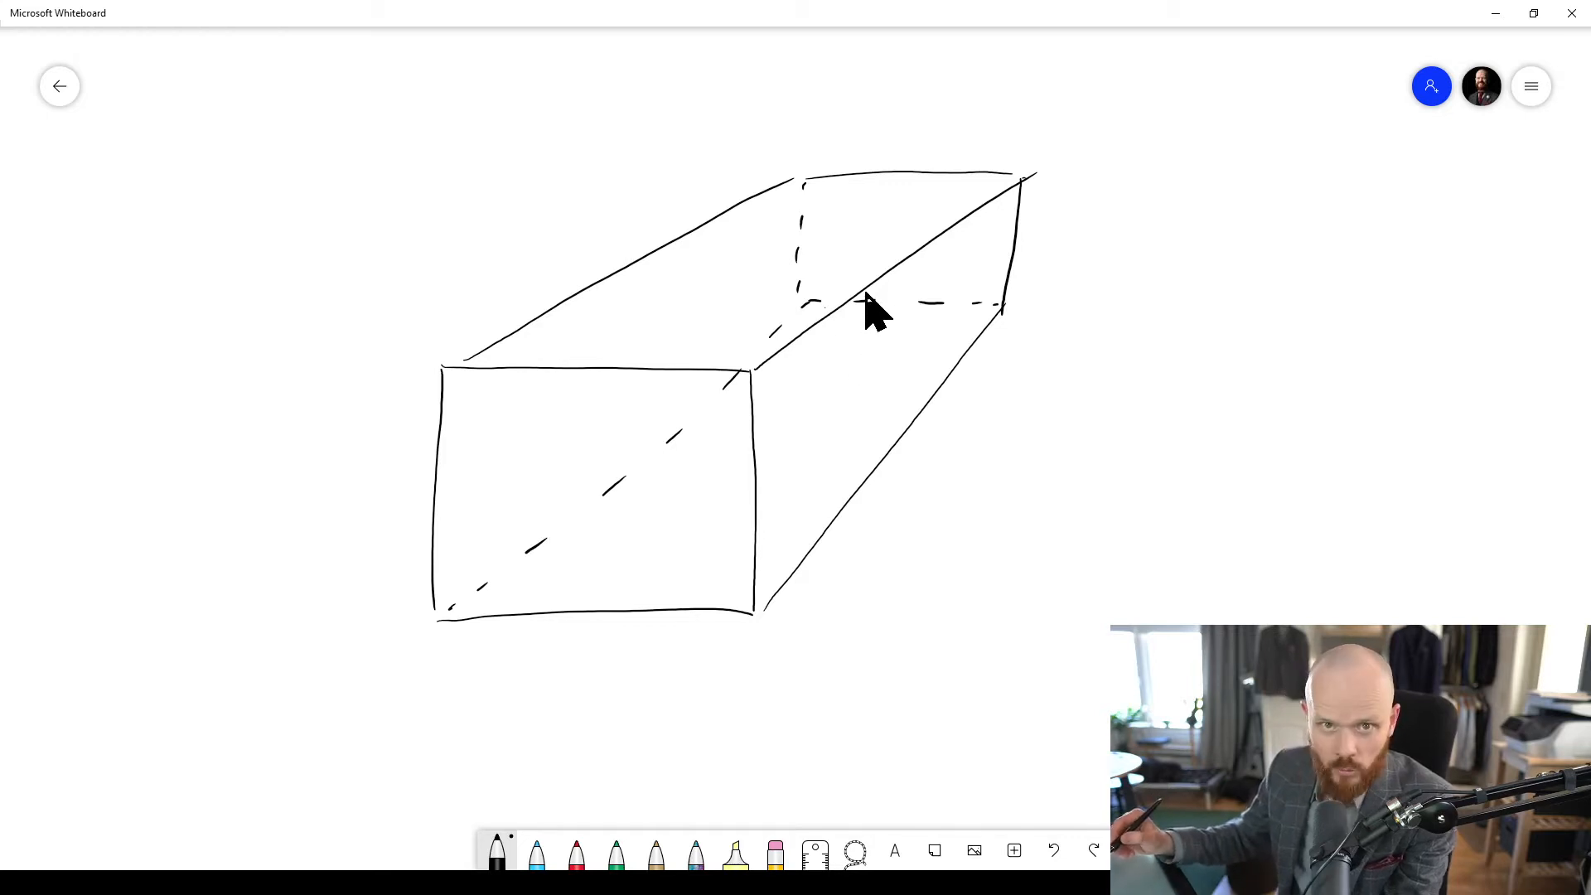
drag(868, 305, 871, 477)
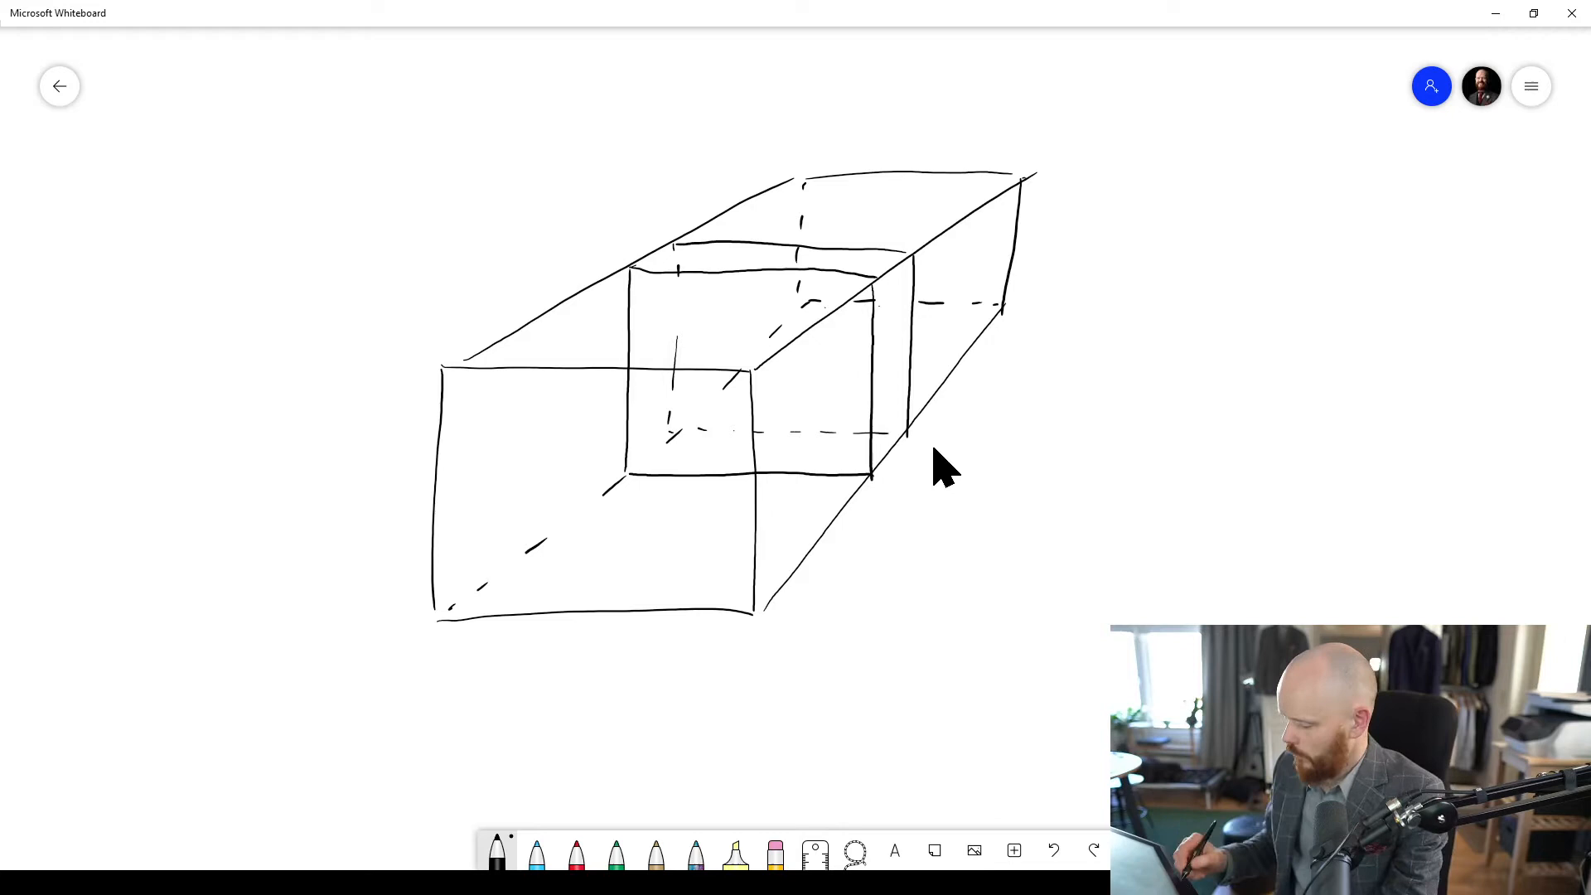
Step: Pick a pen from the bottom toolbar for the inner wall and room labels
click(615, 857)
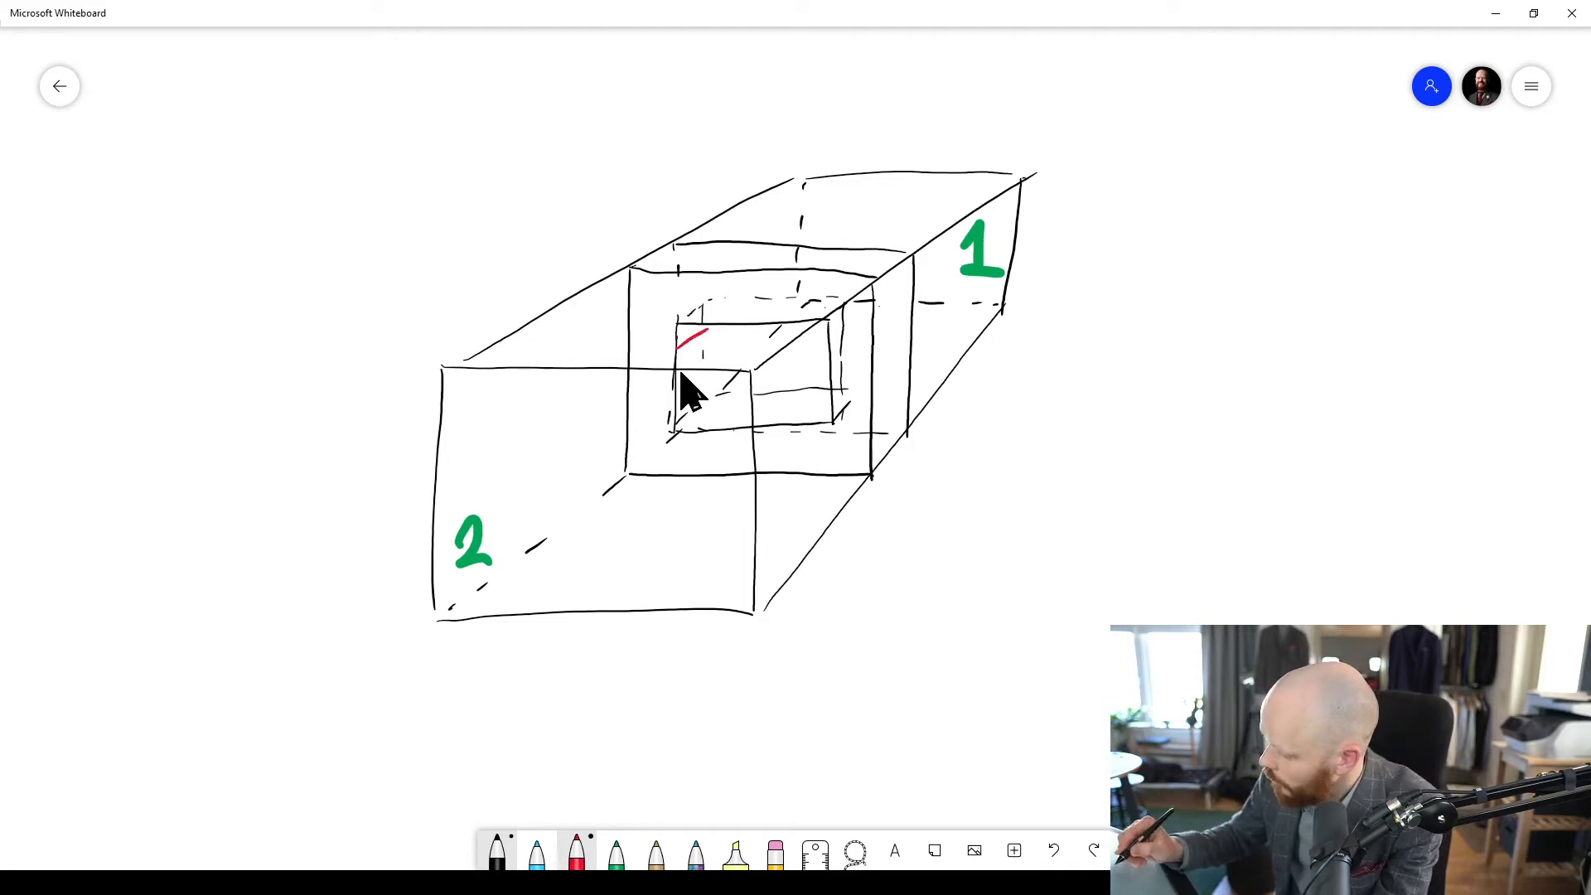
Step: Fill the innermost test-wall rectangle with red diagonal hatching
drag(691, 335, 812, 426)
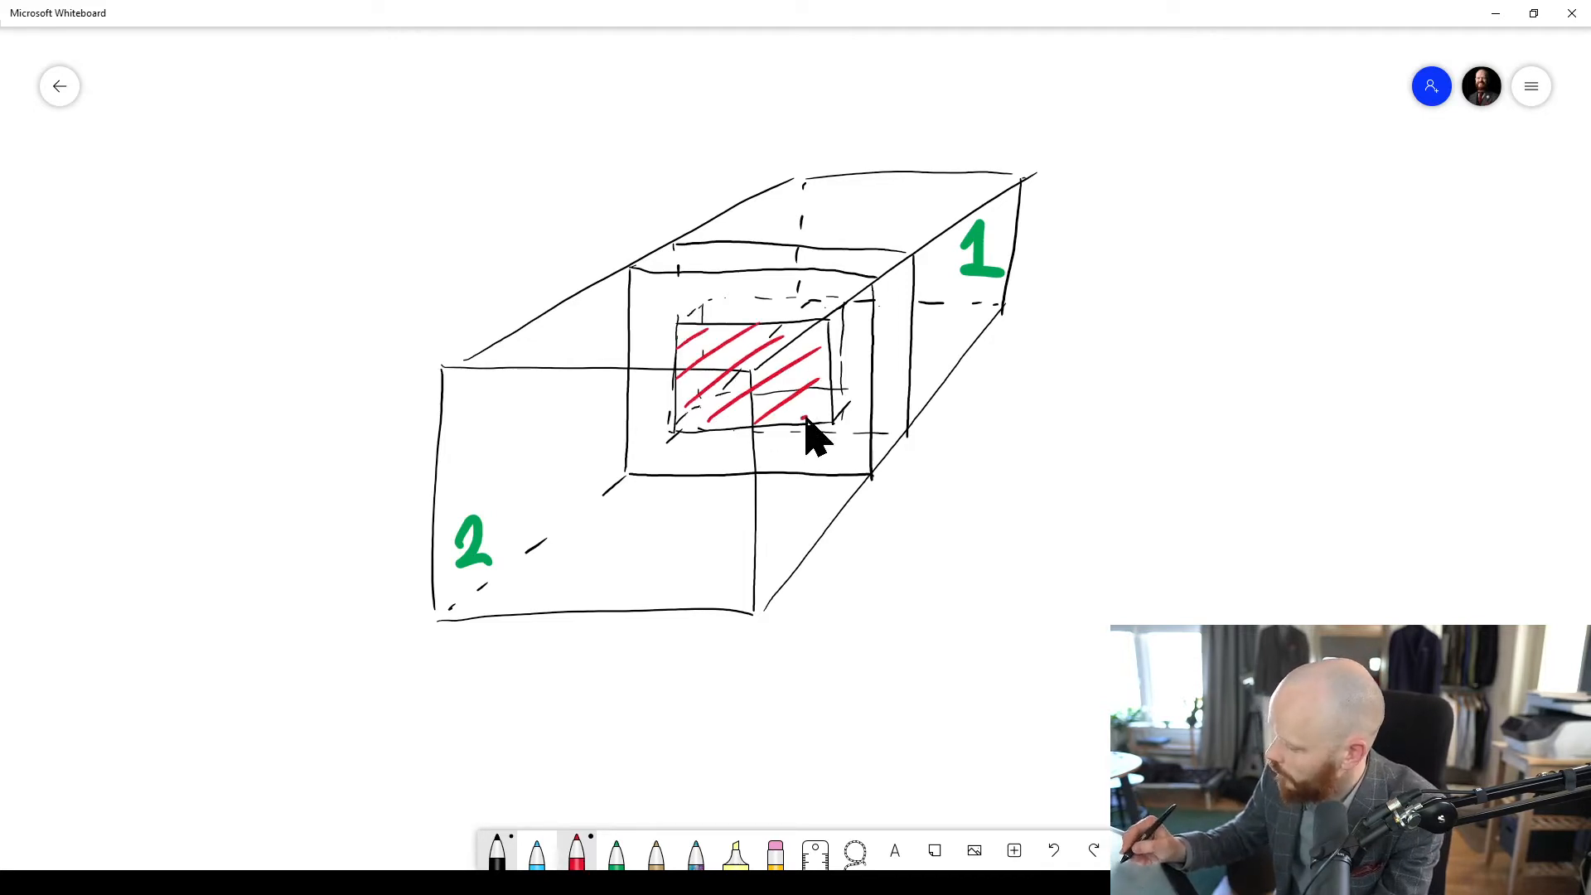
mouse_move(853, 390)
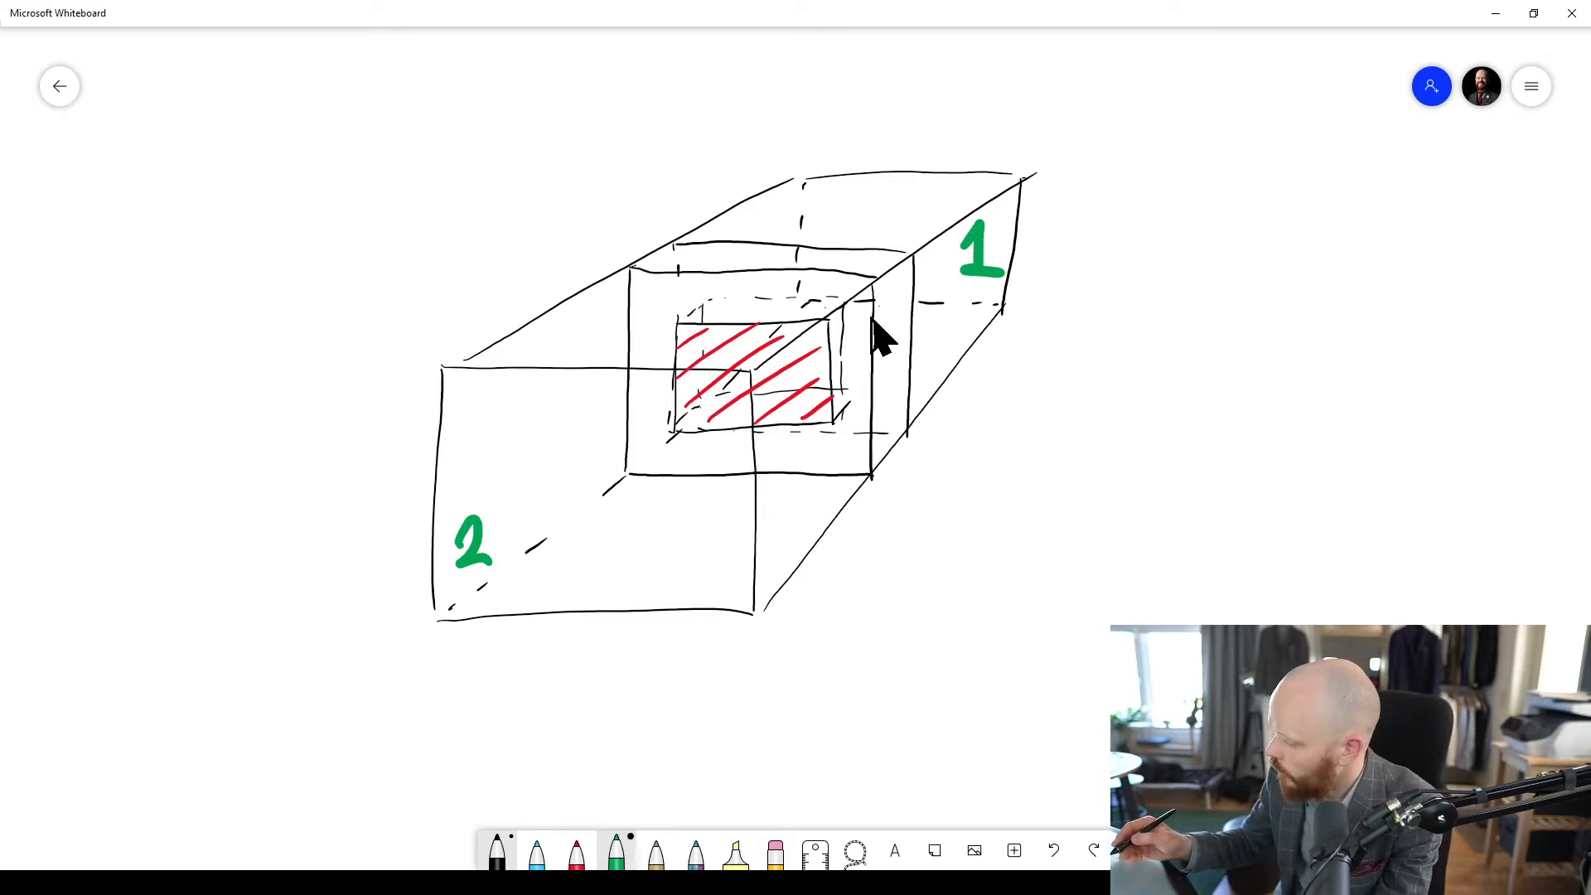
mouse_move(649, 542)
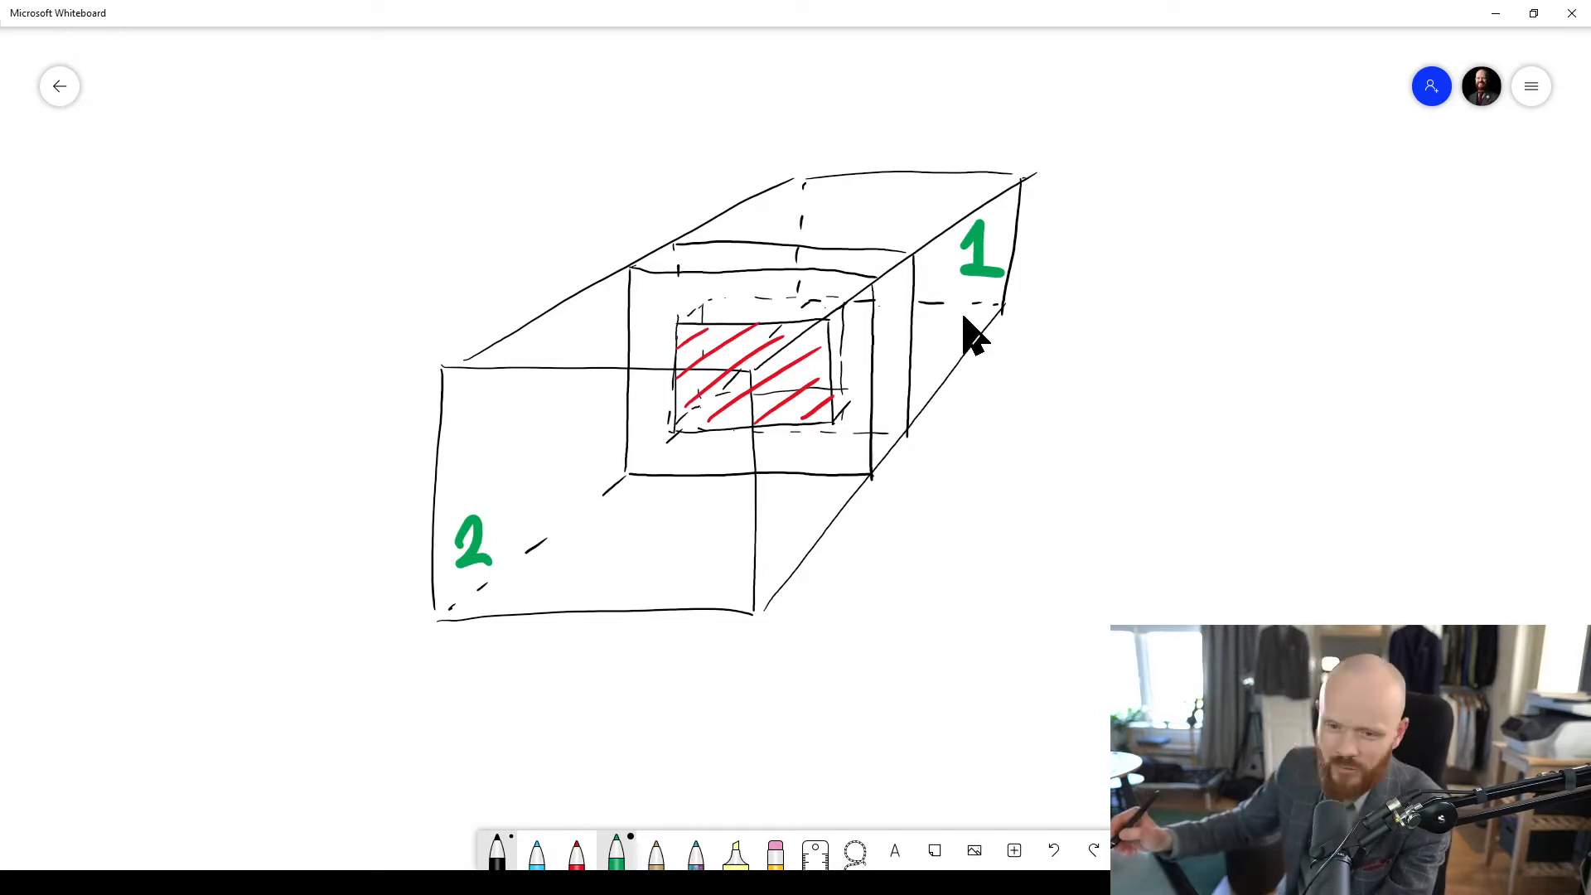
mouse_move(959, 344)
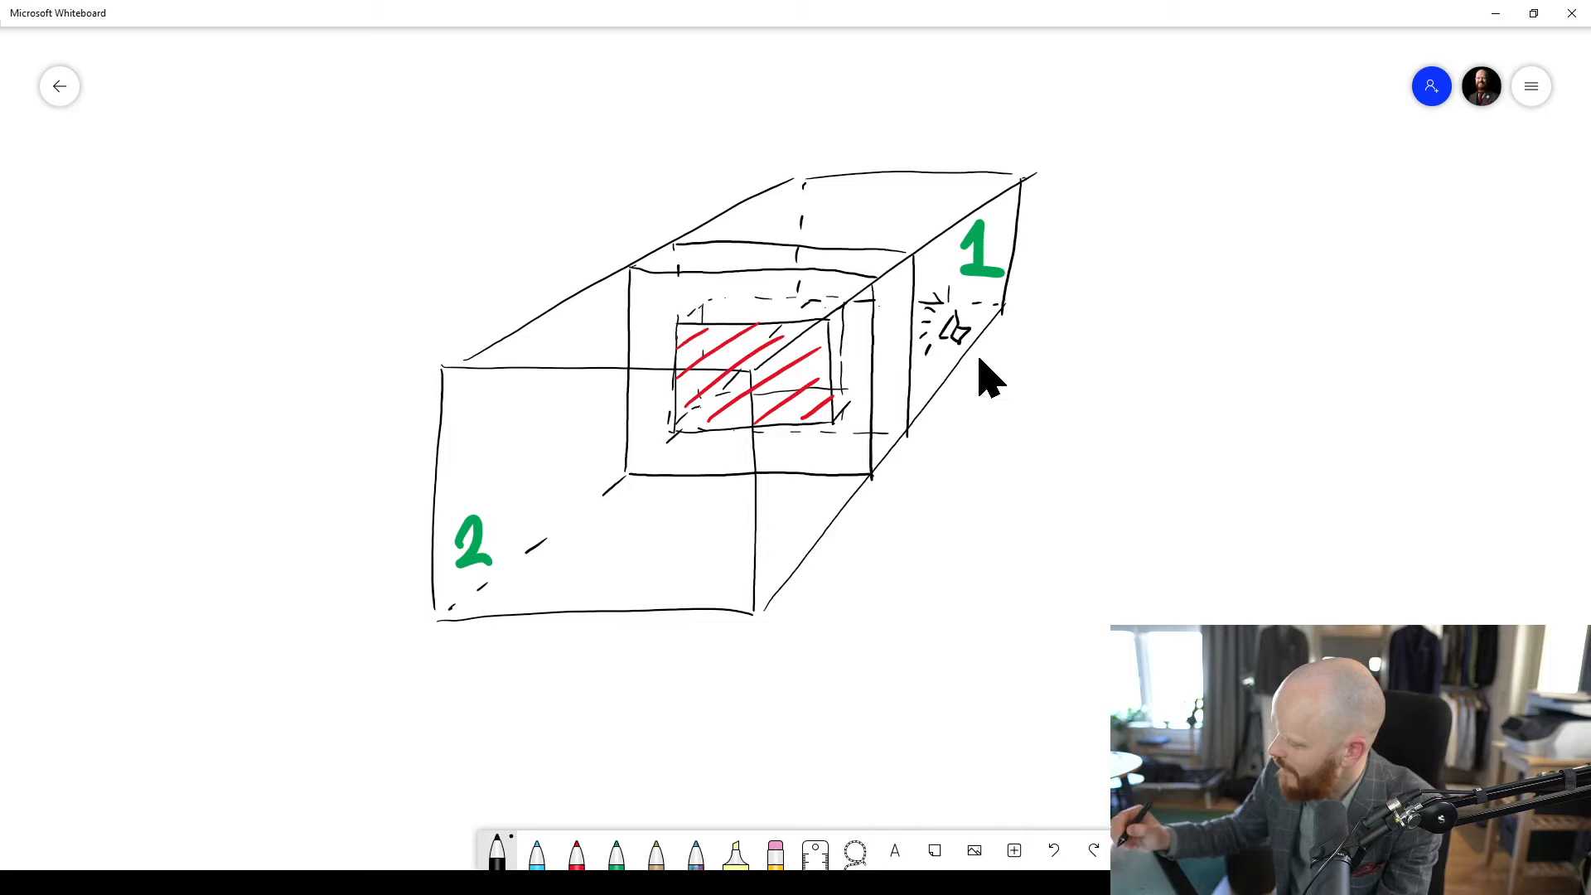
mouse_move(996, 345)
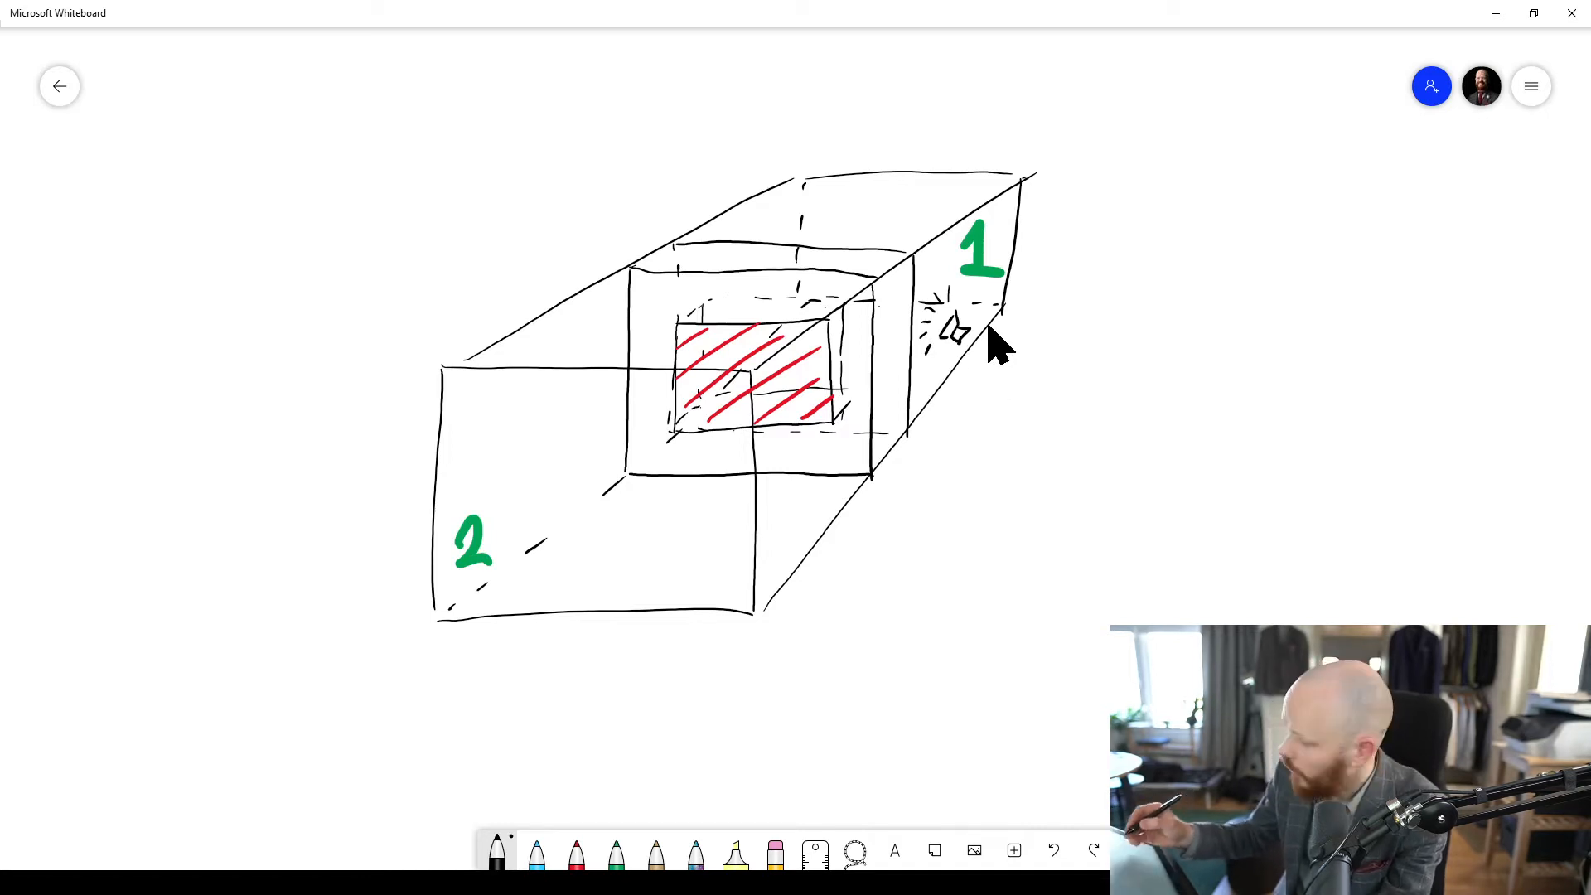
mouse_move(892, 207)
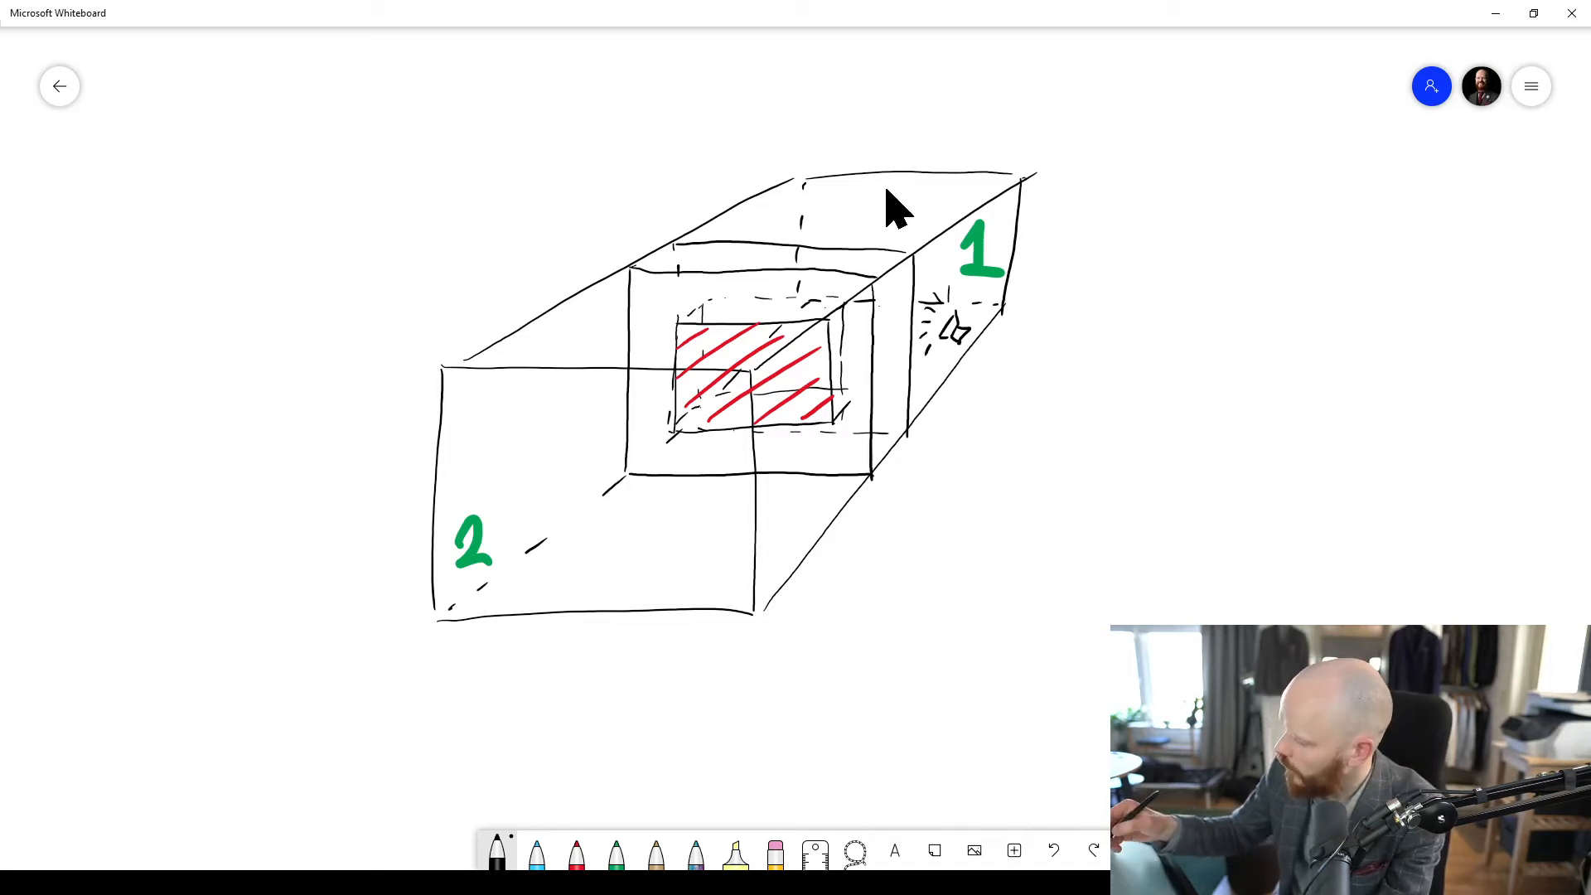
mouse_move(942, 241)
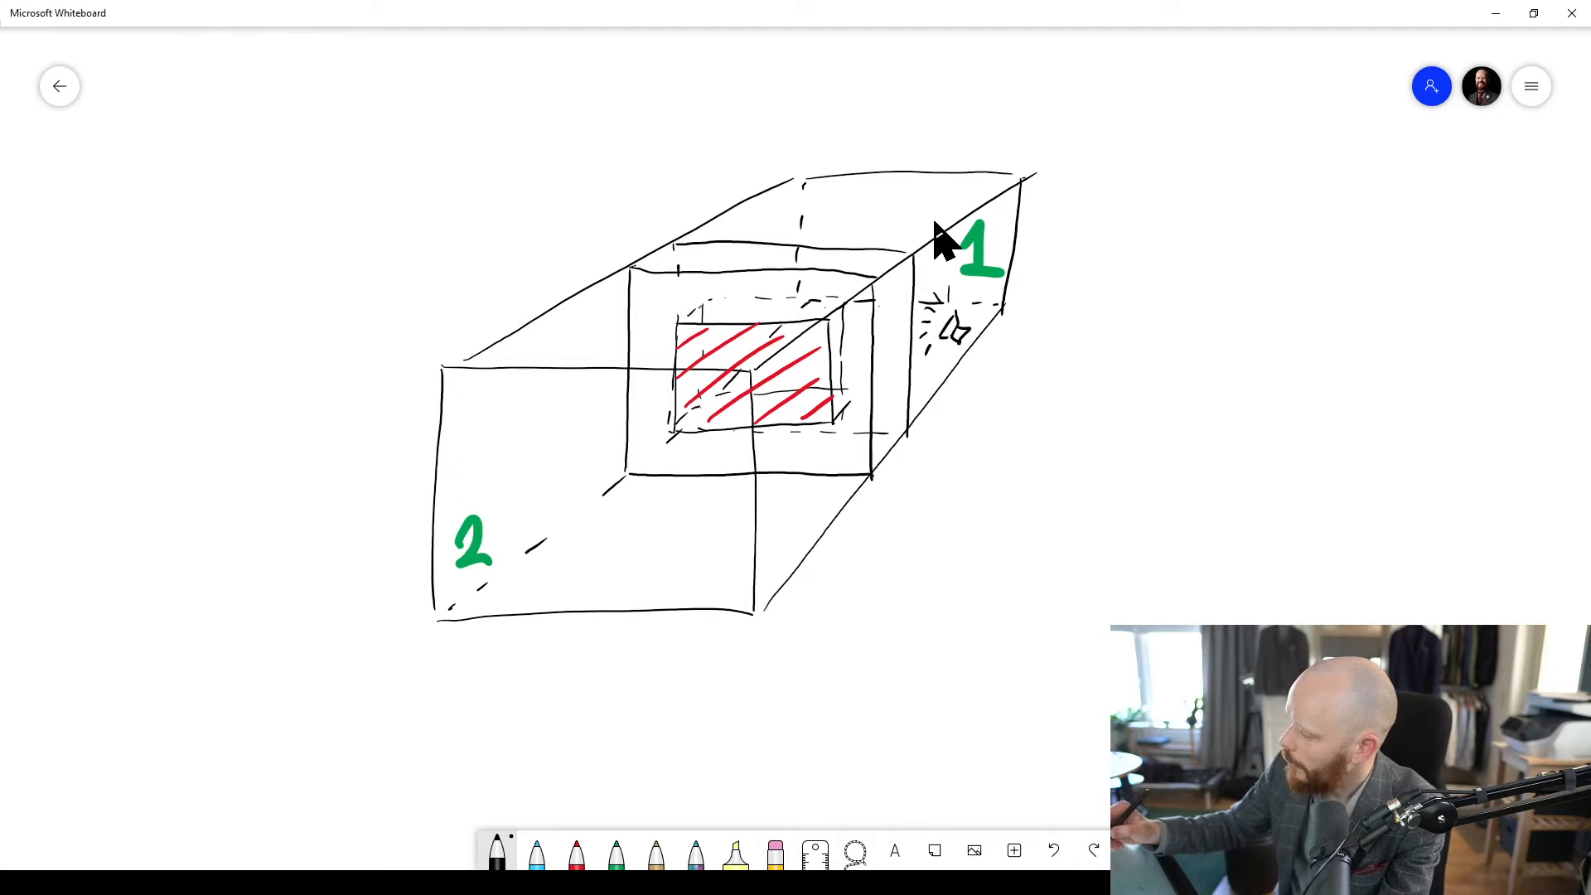
mouse_move(919, 224)
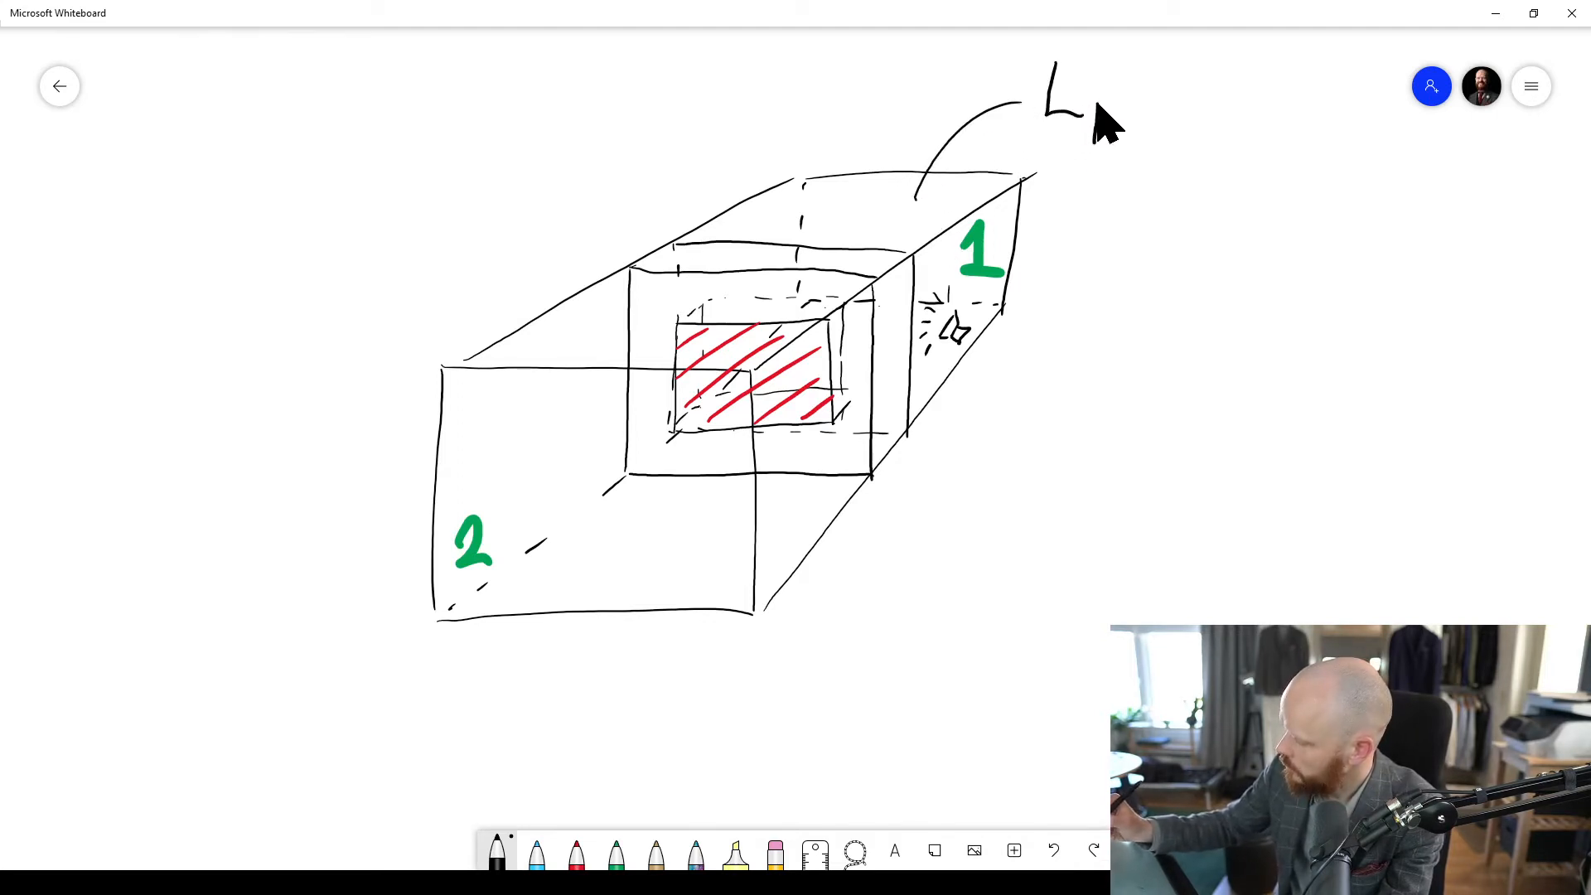
Step: Write the L1(dB) label and draw a blue arrow from room 1 into room 2
drag(1096, 102, 1152, 112)
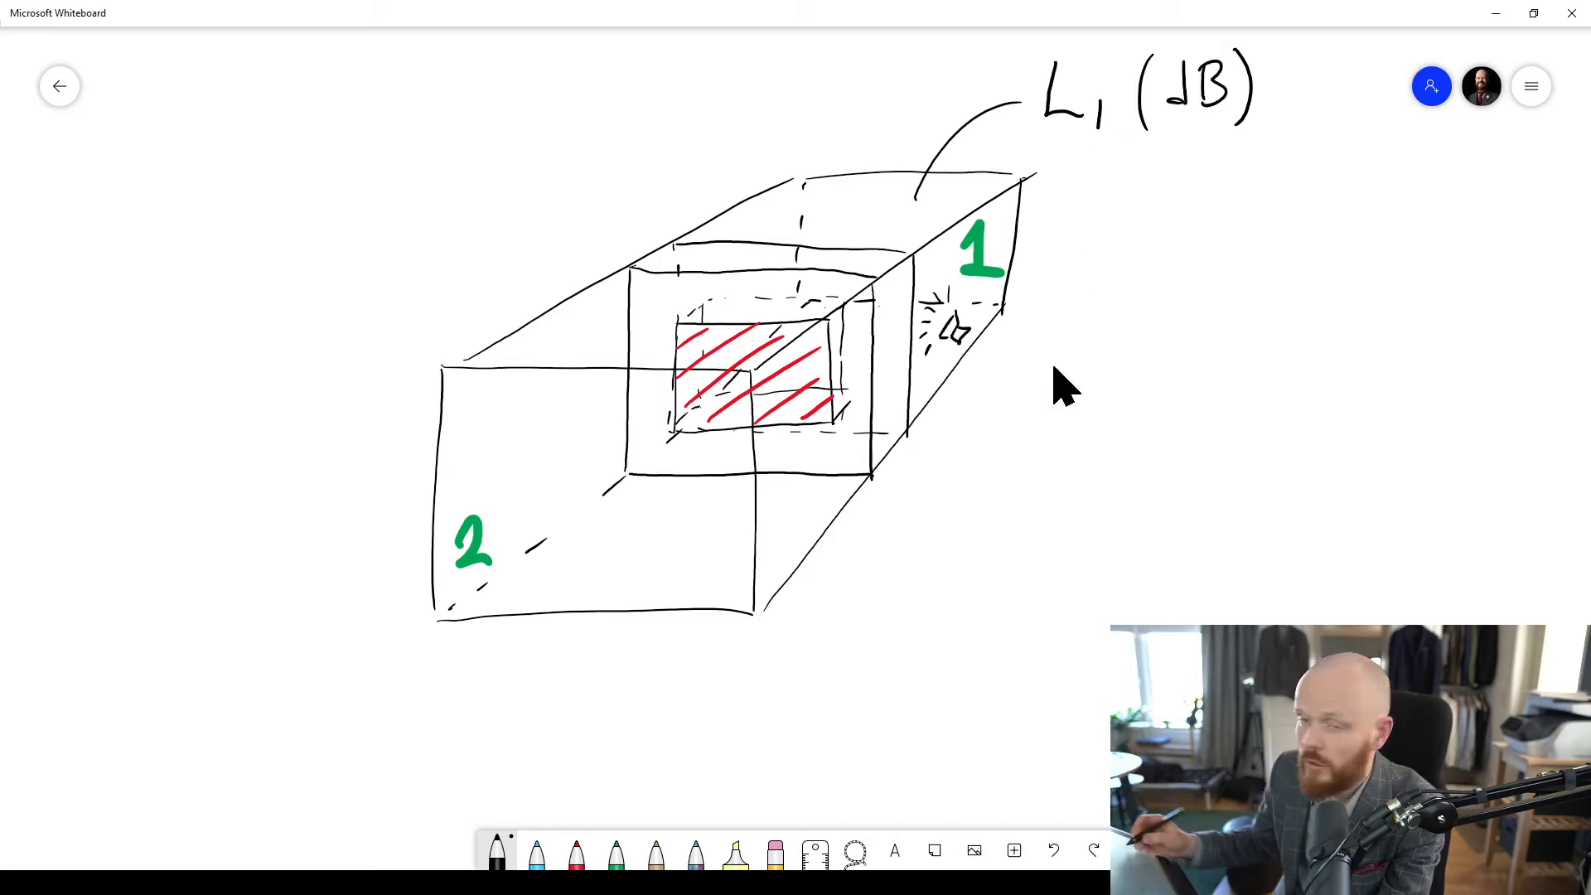
mouse_move(780, 482)
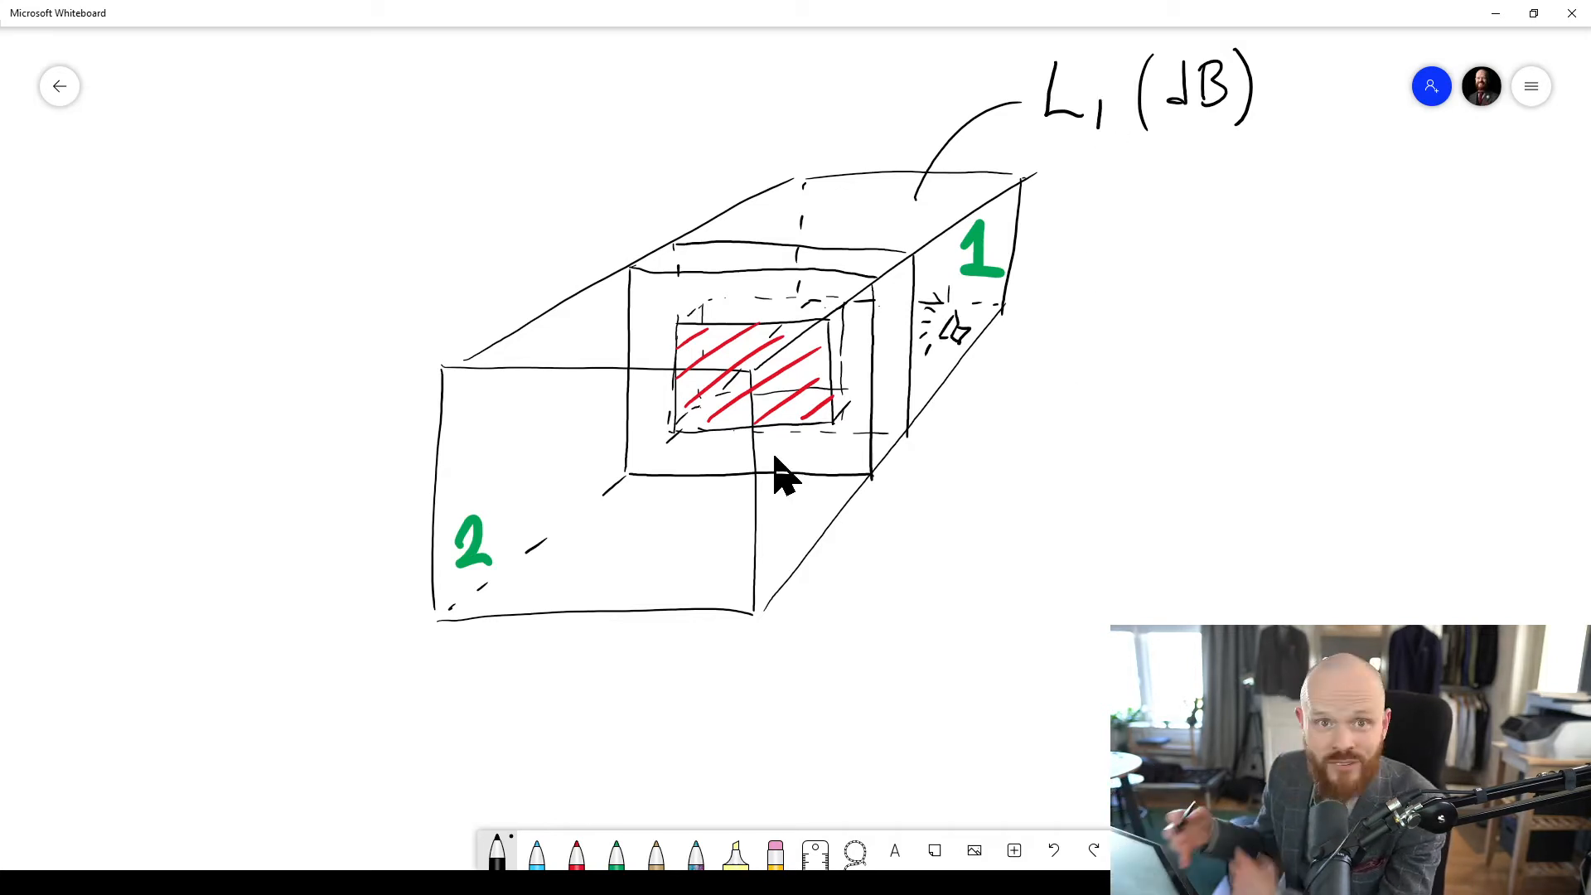
mouse_move(665, 529)
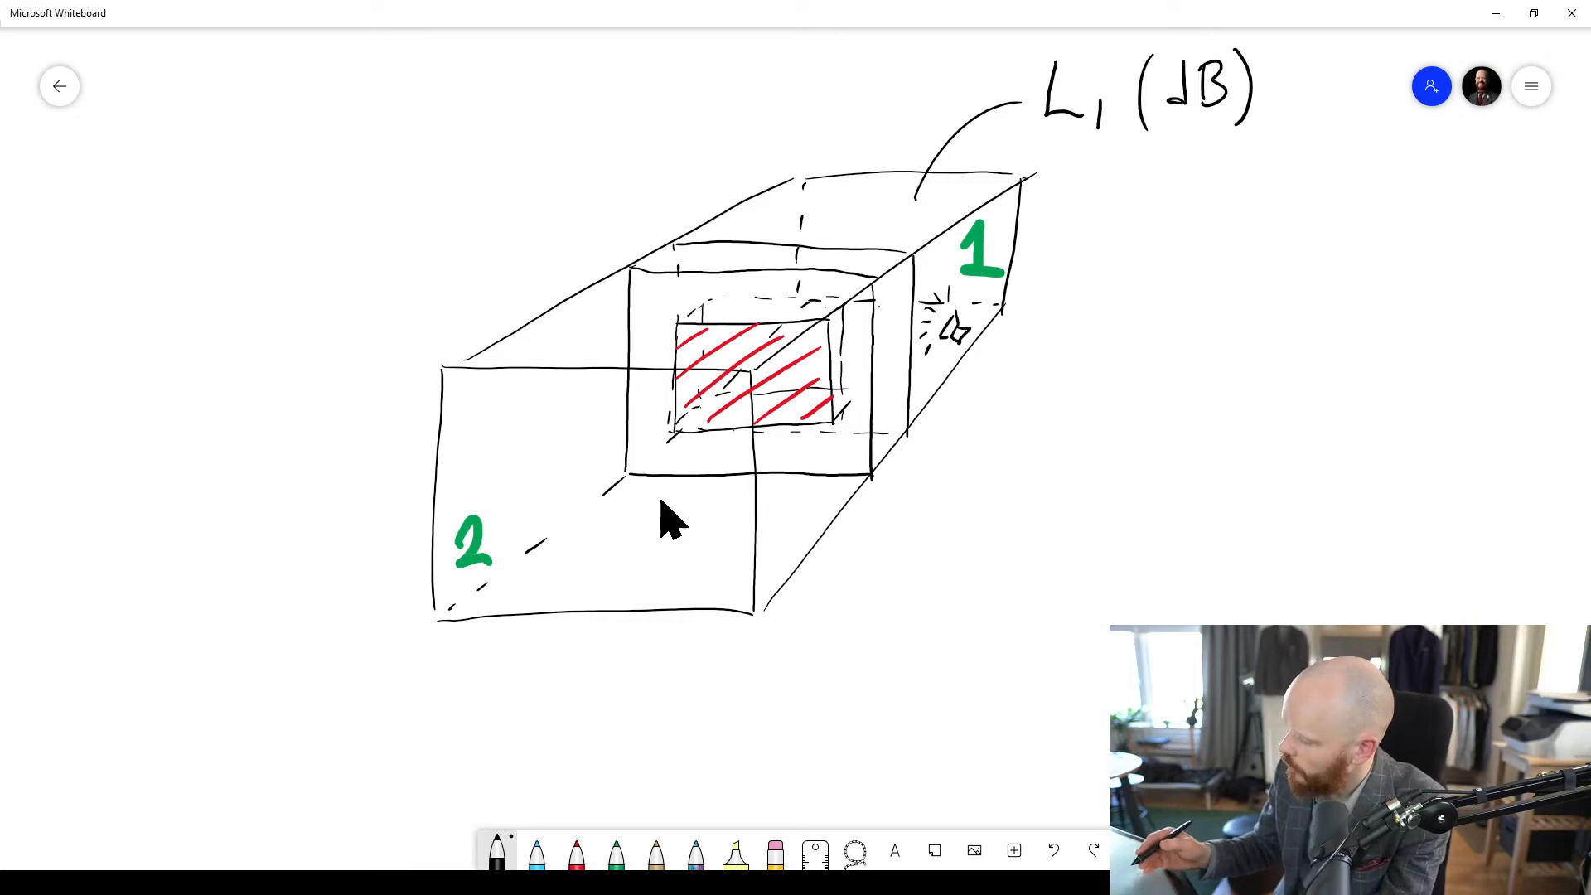
mouse_move(671, 533)
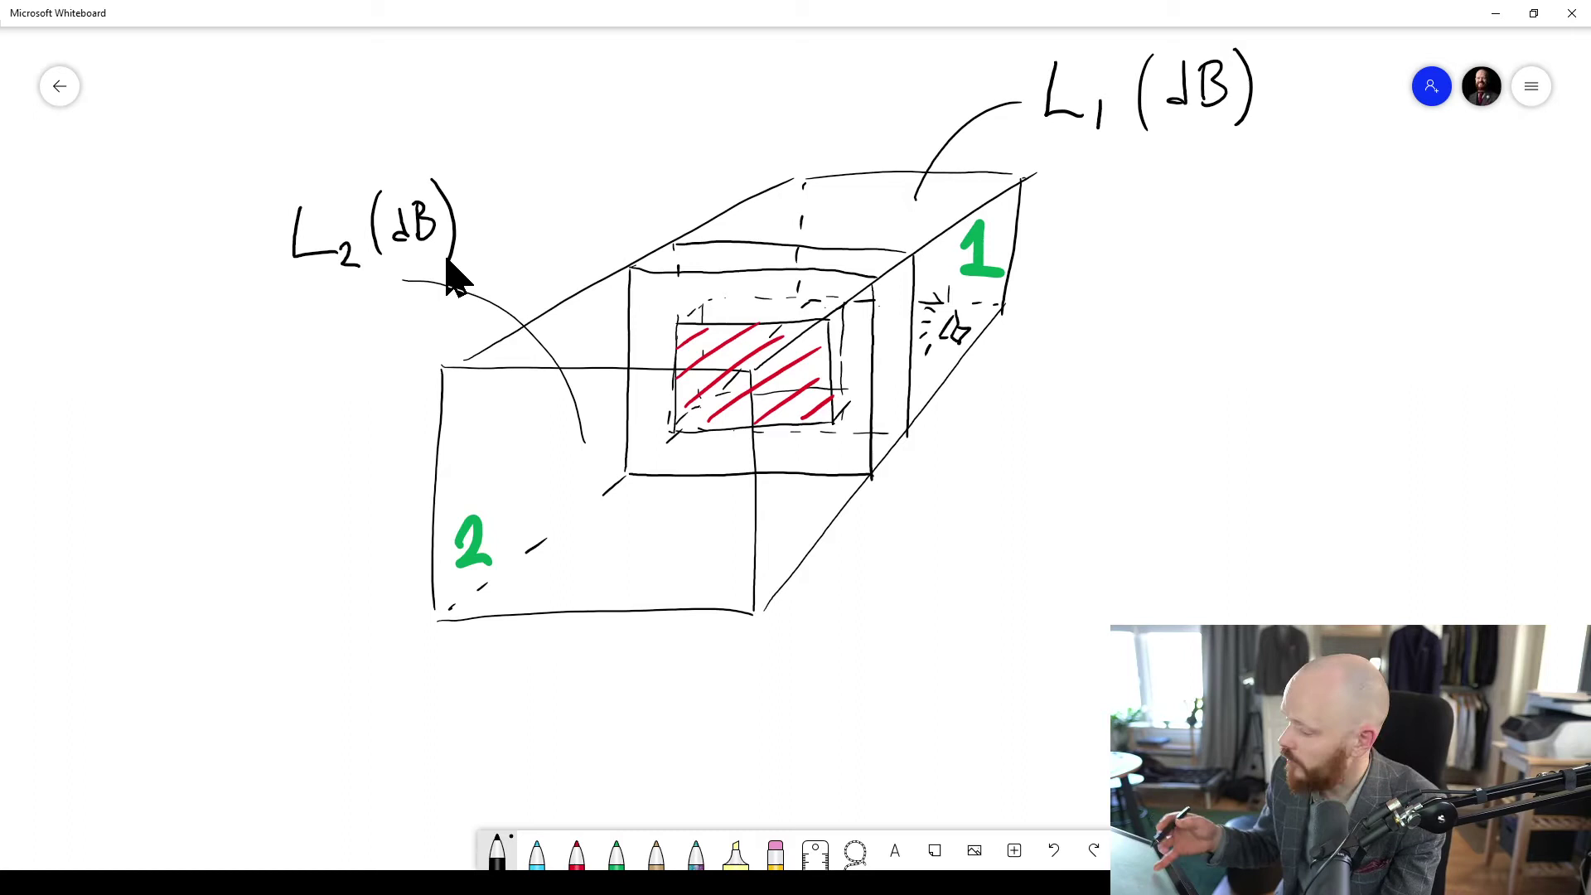
mouse_move(903, 318)
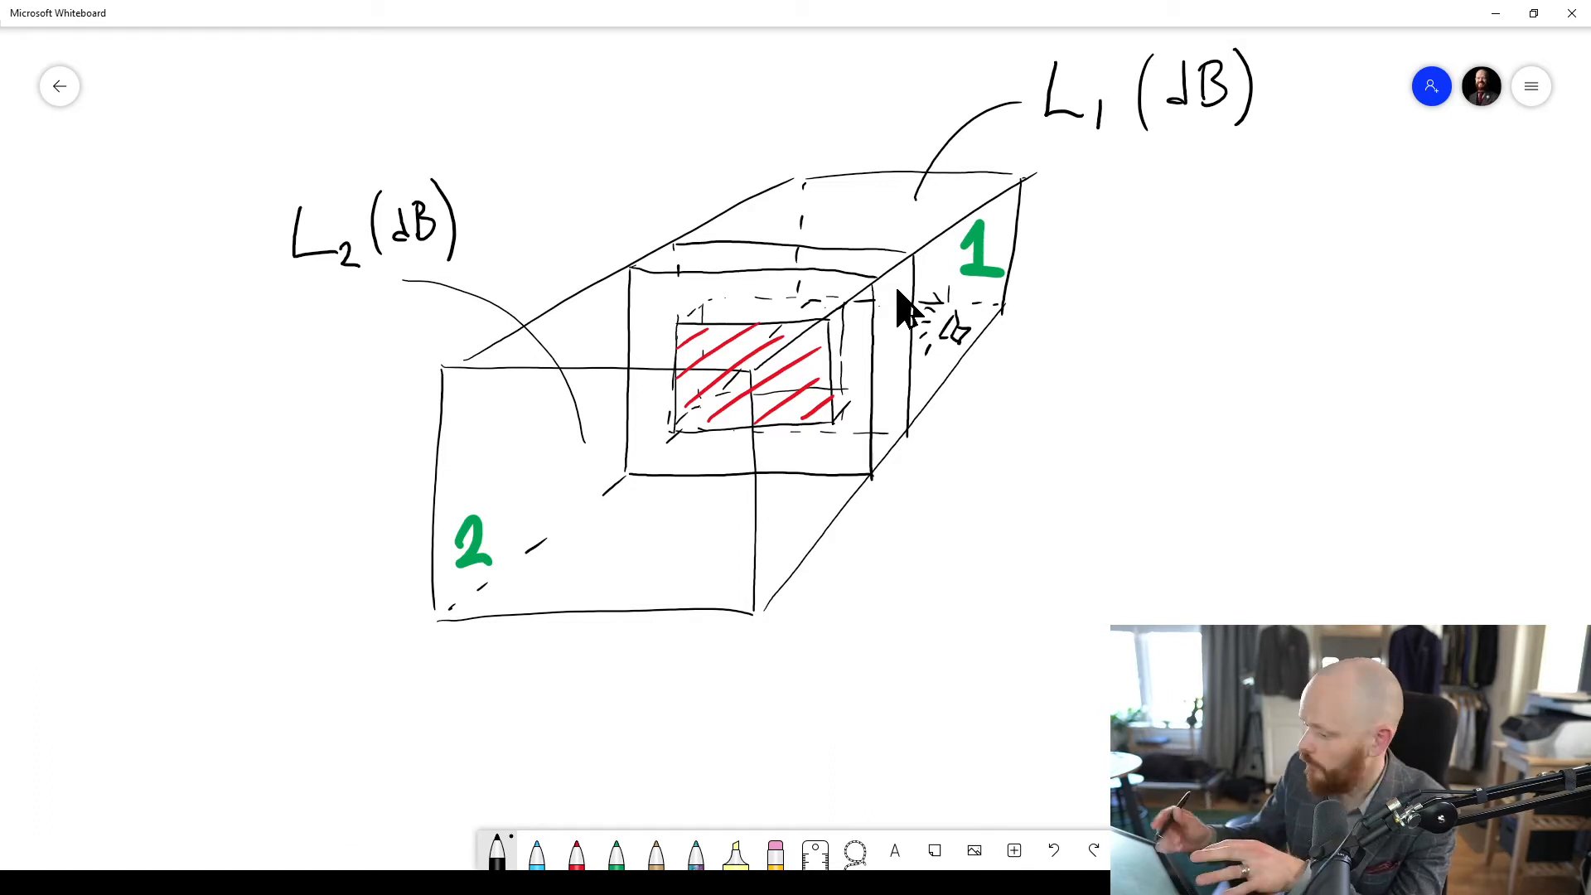
mouse_move(661, 481)
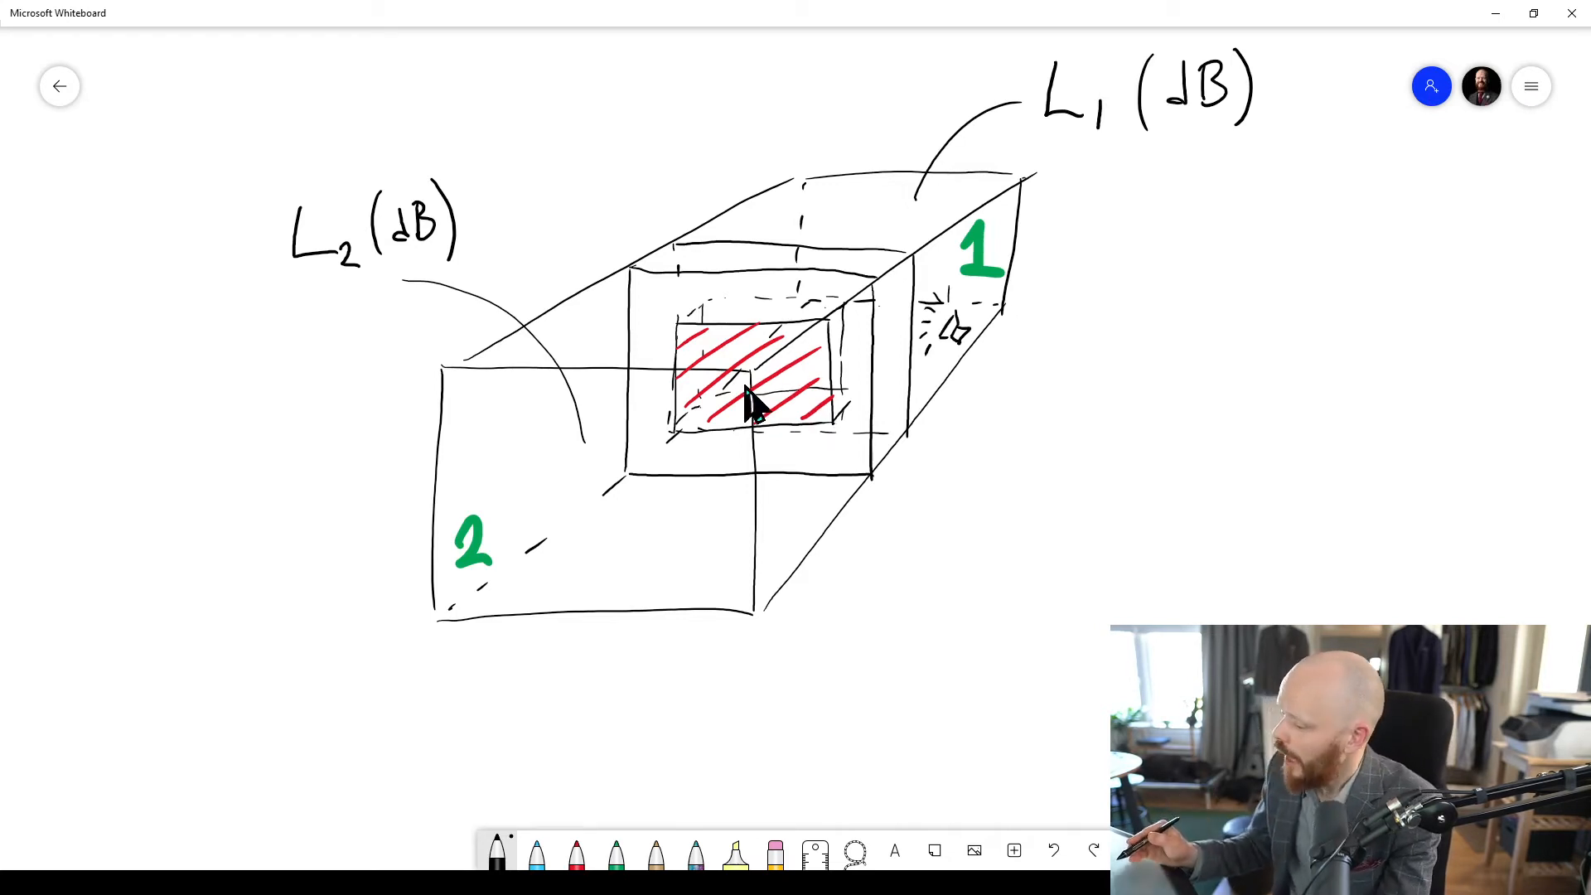
mouse_move(889, 458)
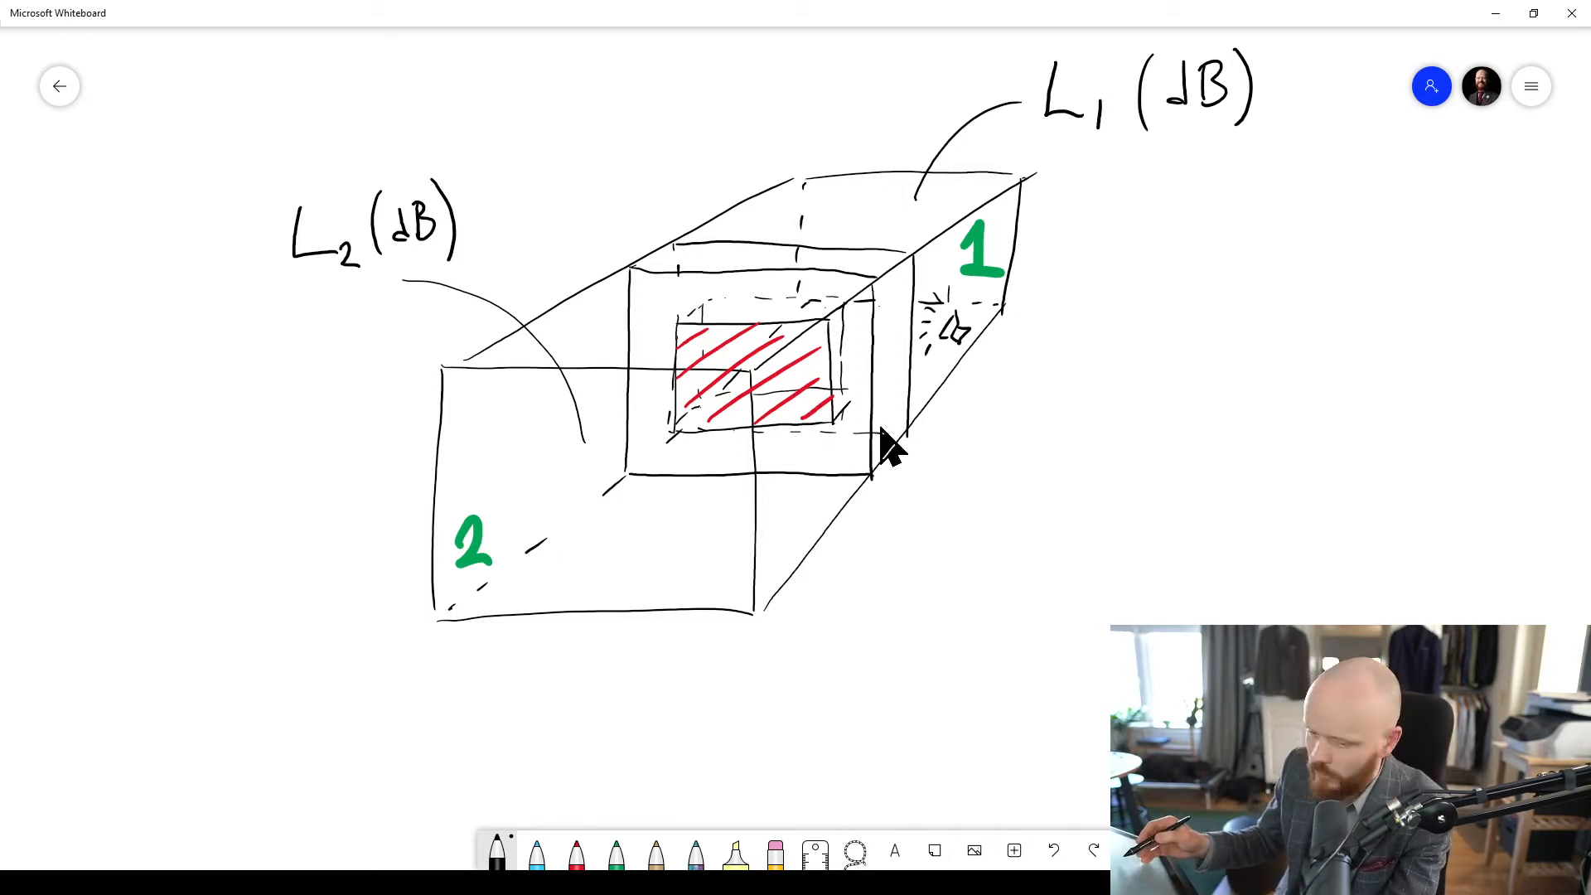
mouse_move(891, 421)
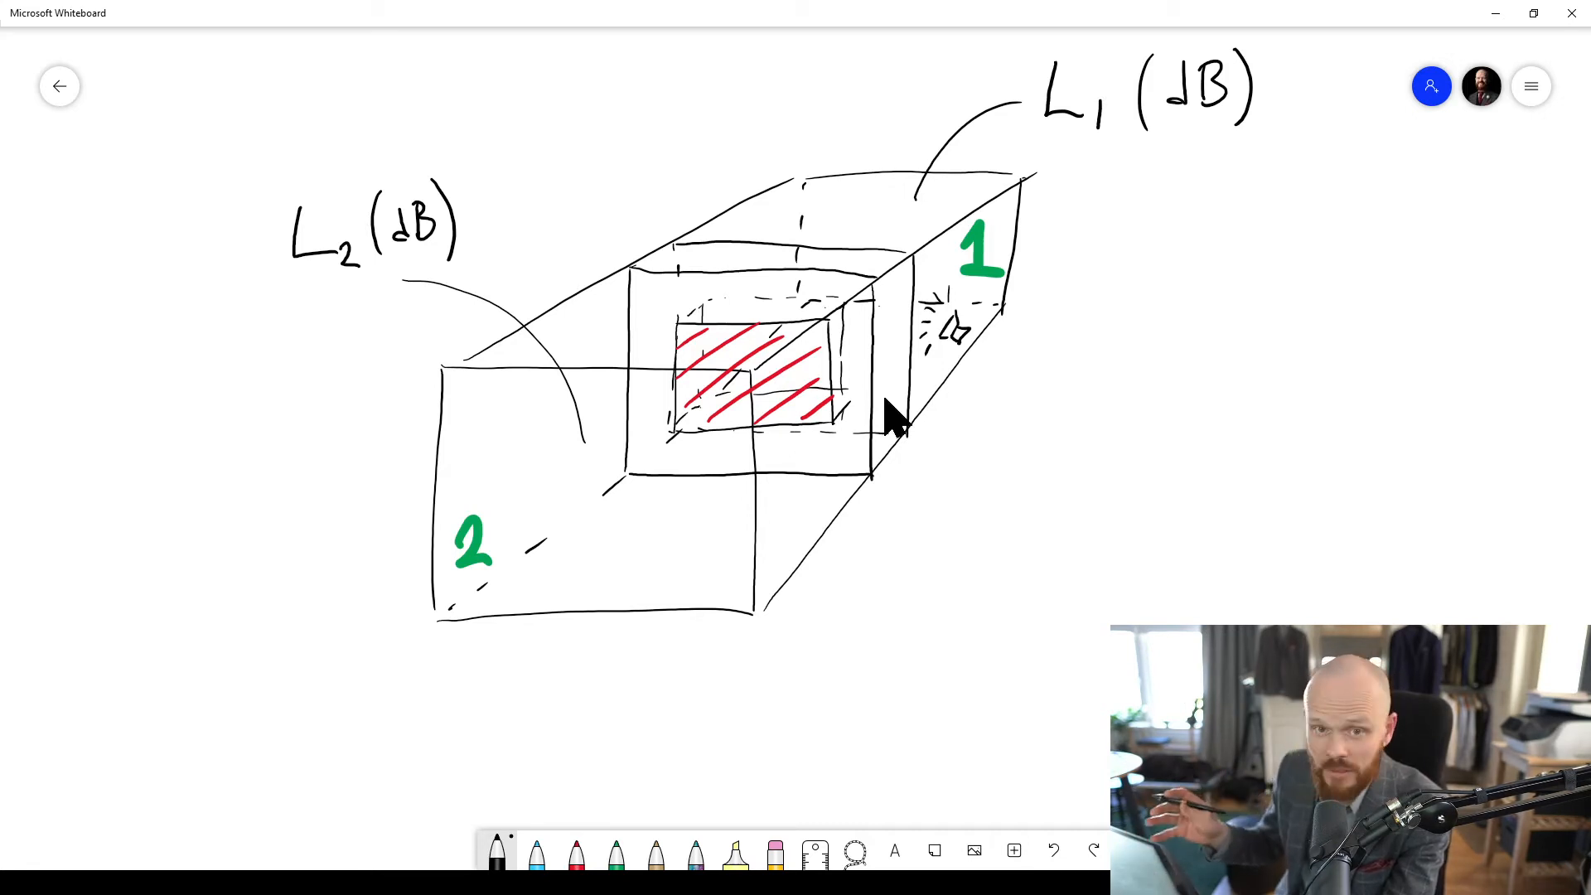
mouse_move(719, 525)
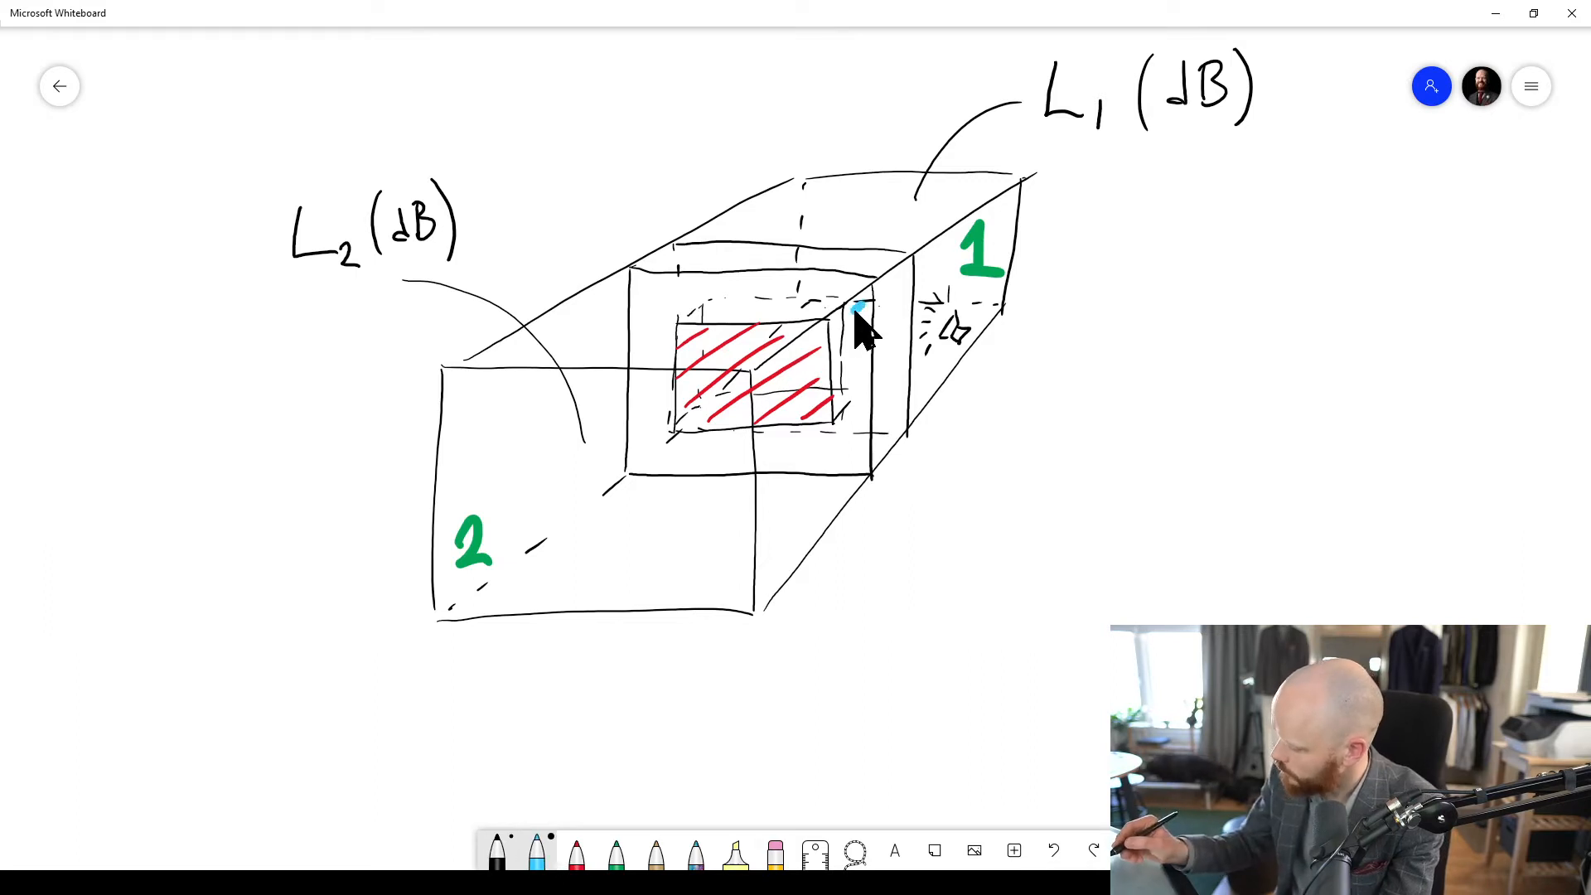
drag(863, 315, 650, 457)
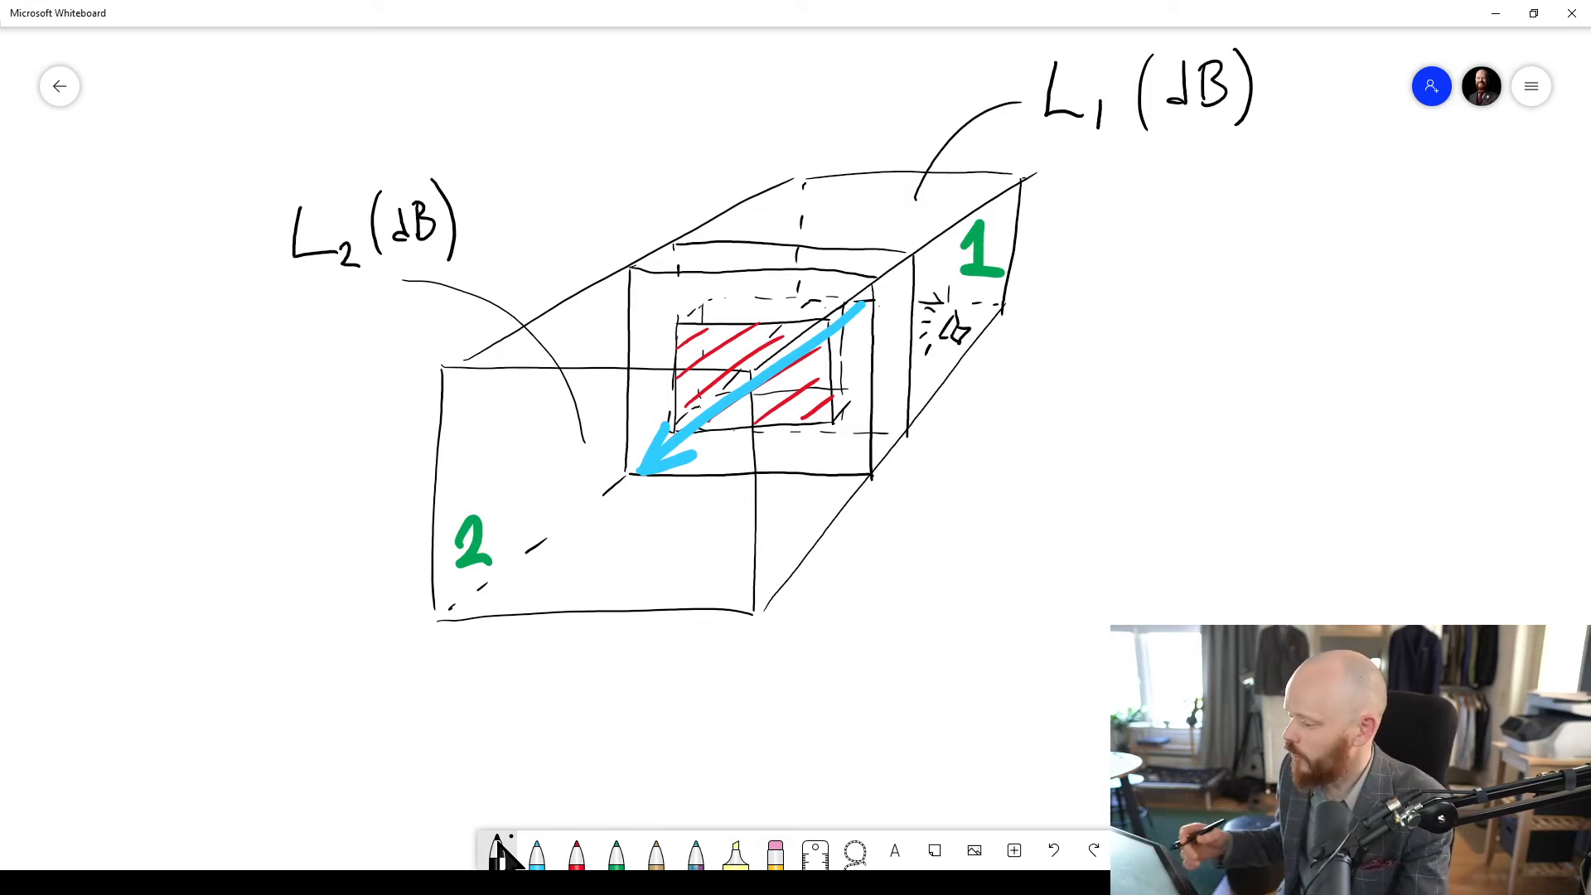
mouse_move(1152, 520)
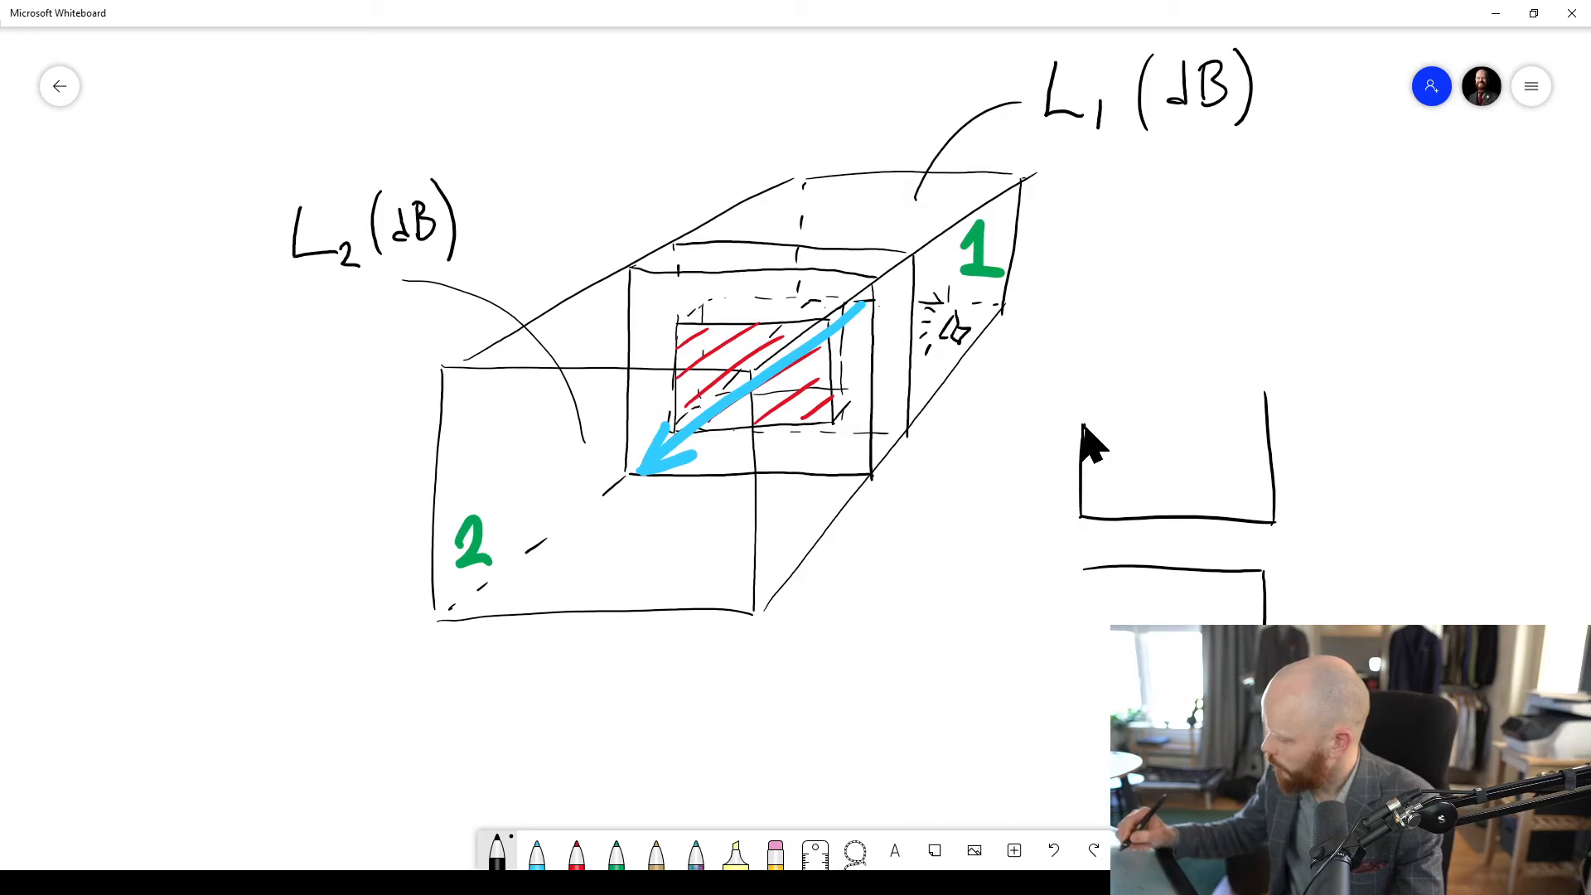
mouse_move(1136, 607)
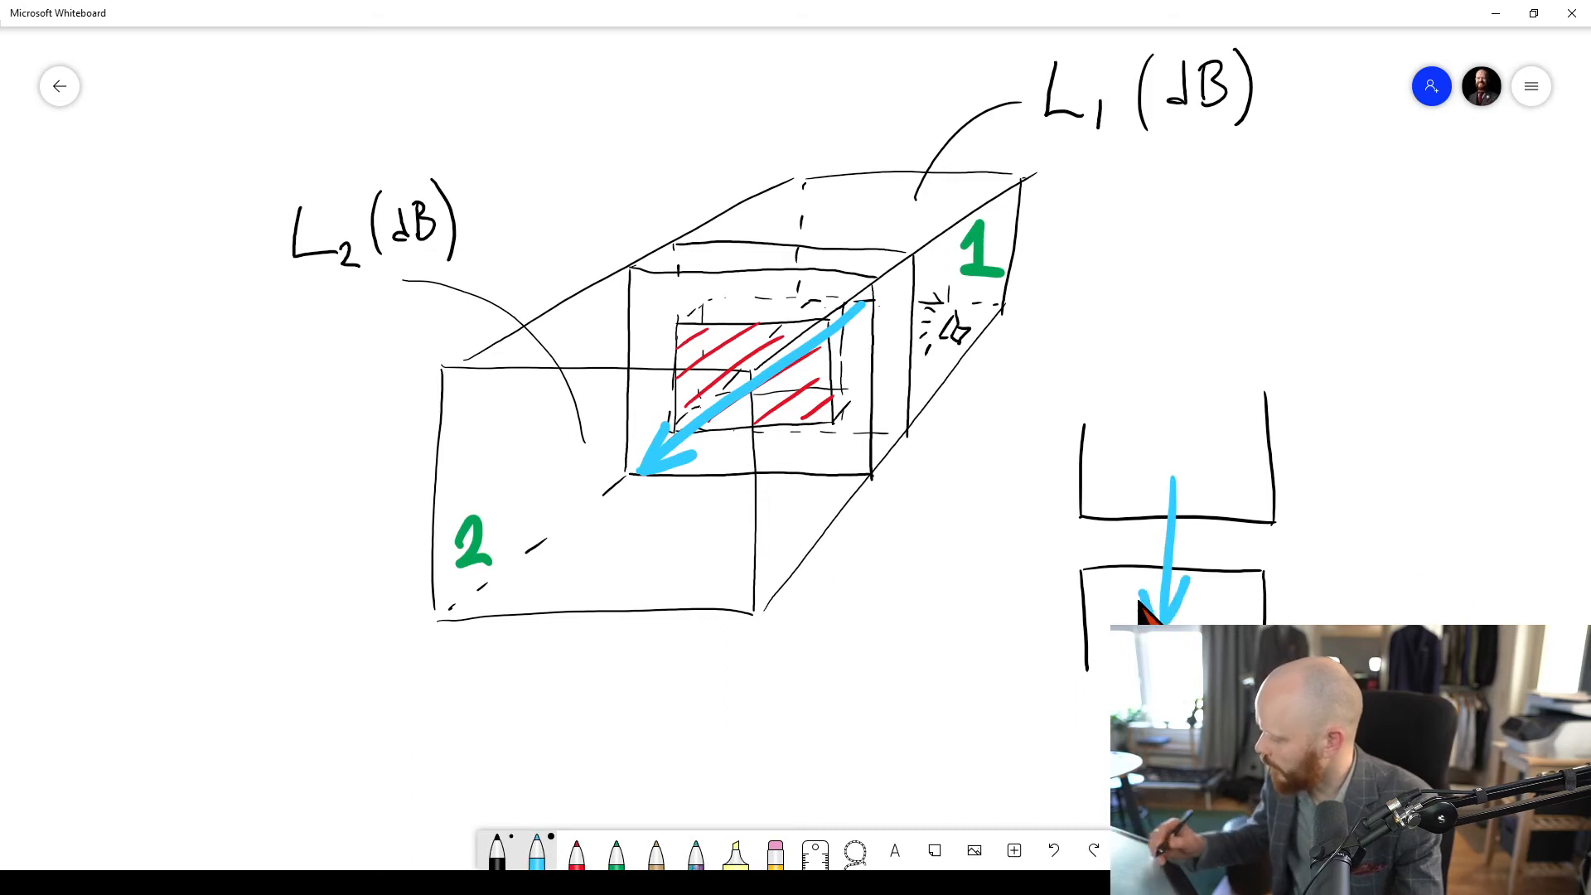
Step: Draw a straight blue arrow down through the stacked wall cross-section
drag(1258, 477, 1310, 569)
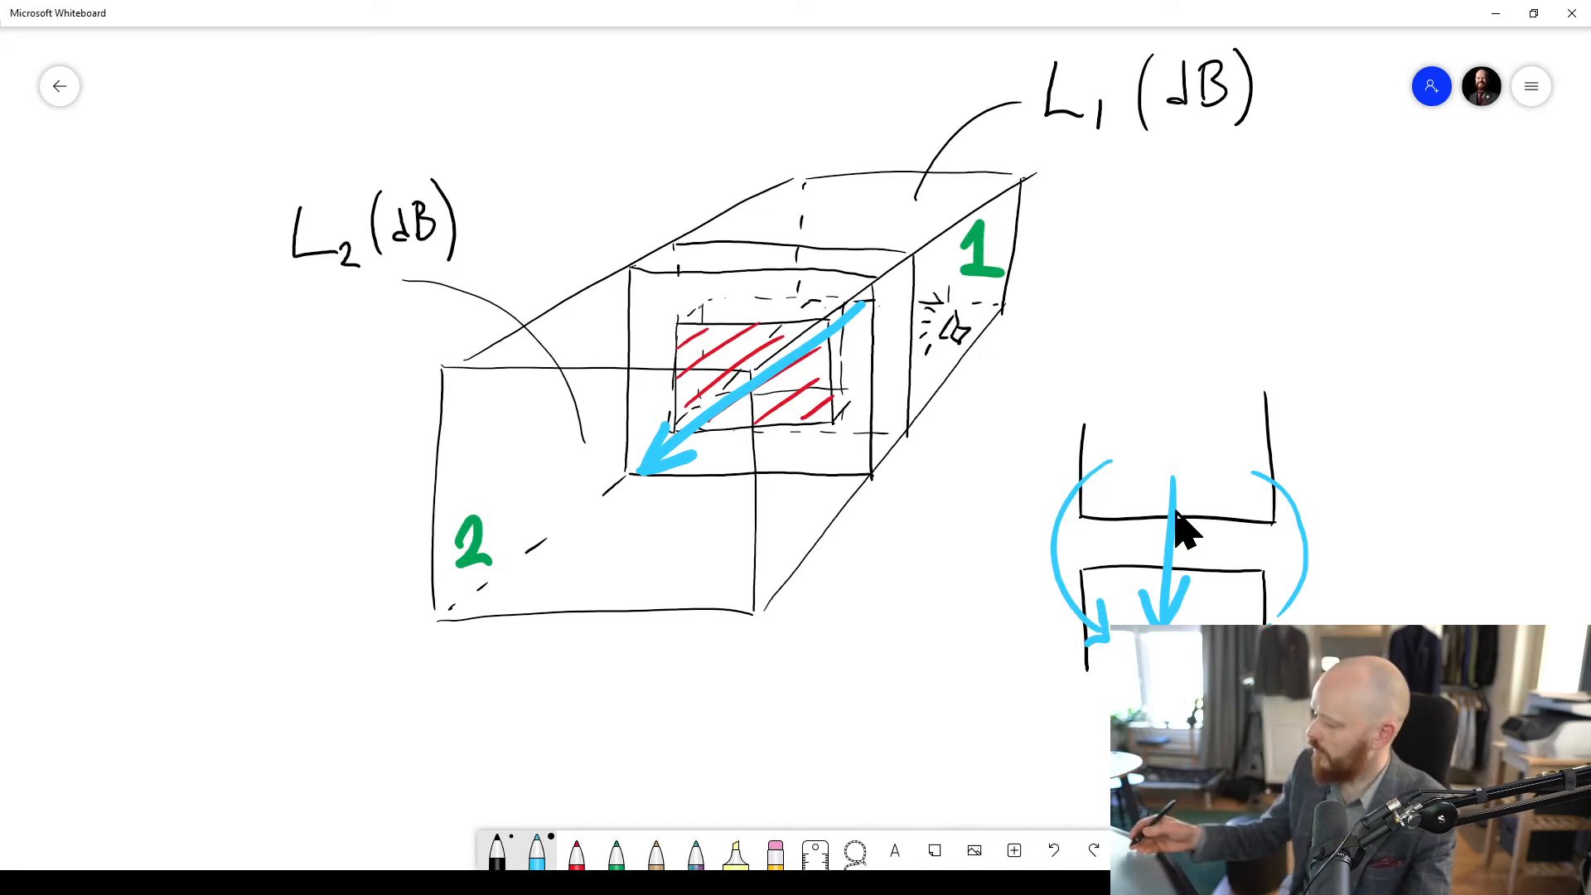
mouse_move(1146, 516)
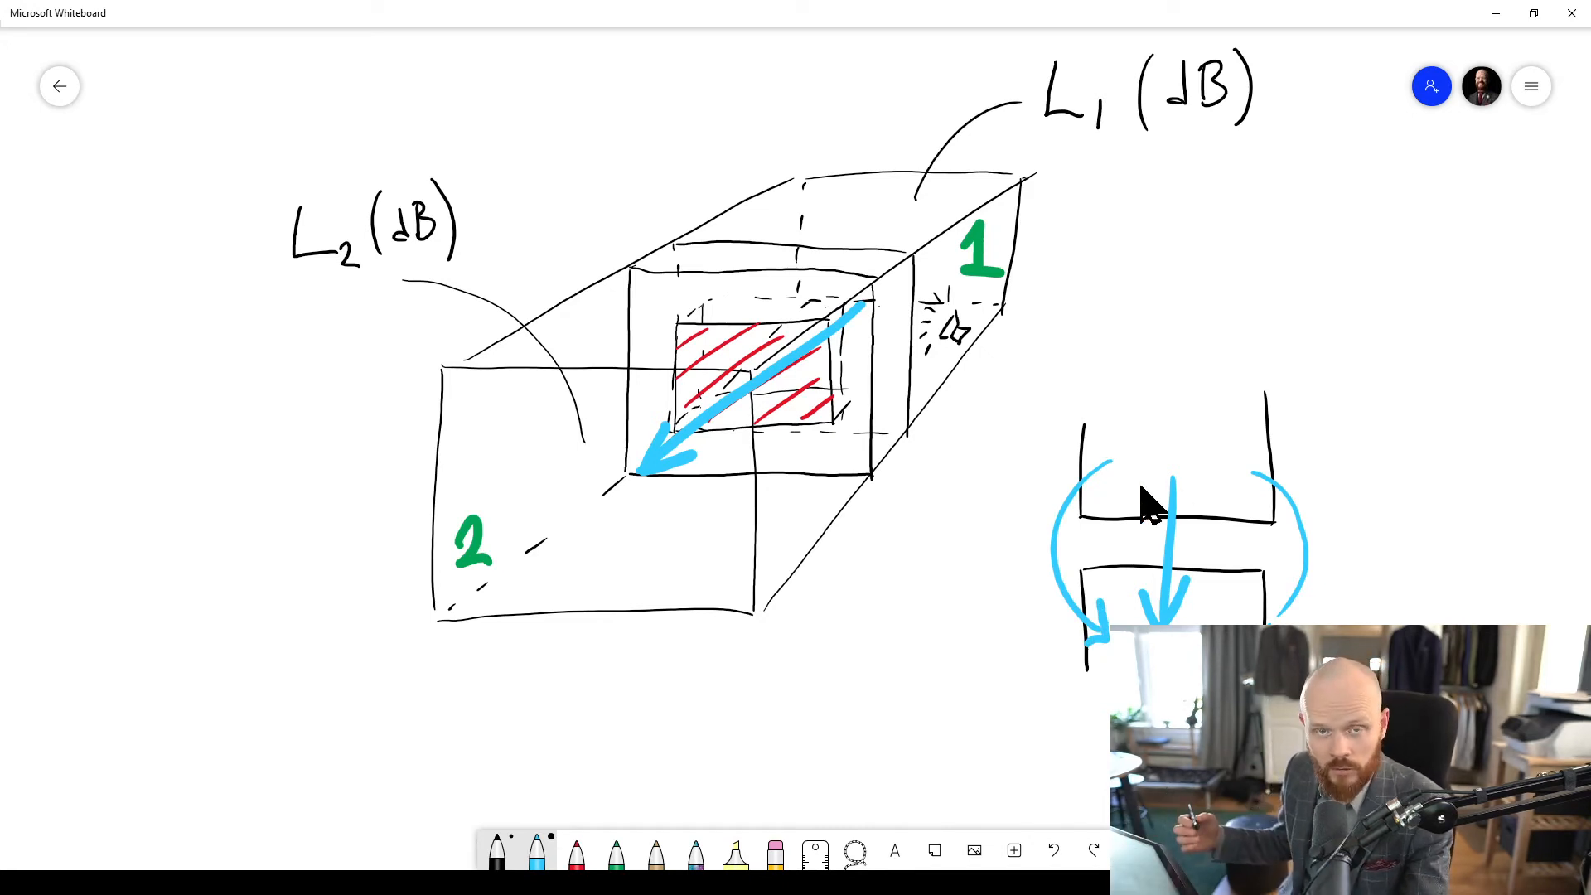
mouse_move(1222, 524)
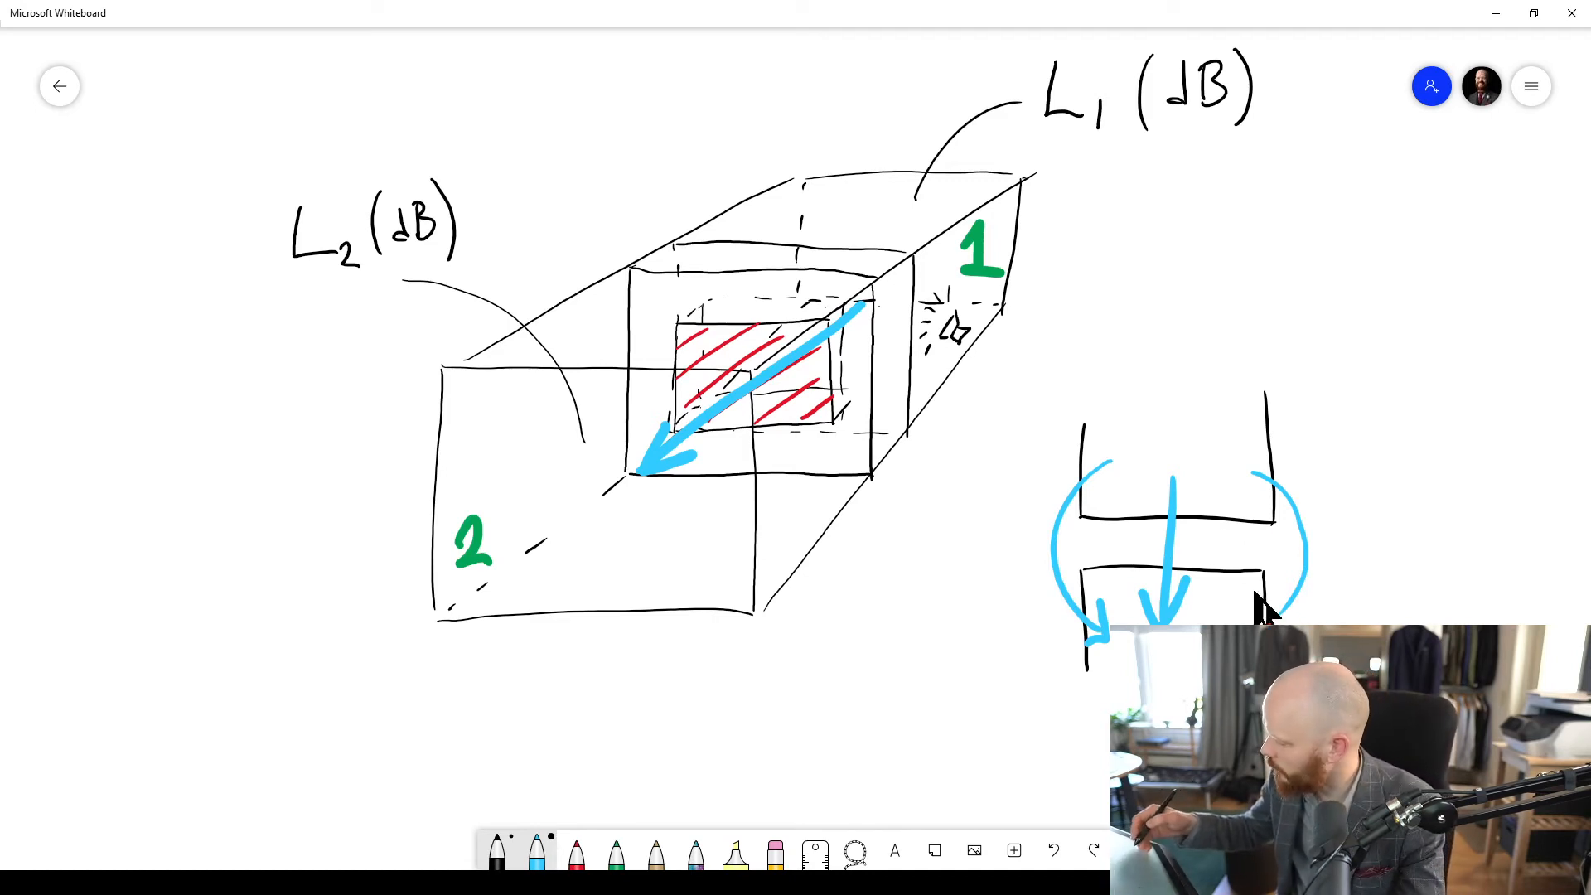
mouse_move(1279, 566)
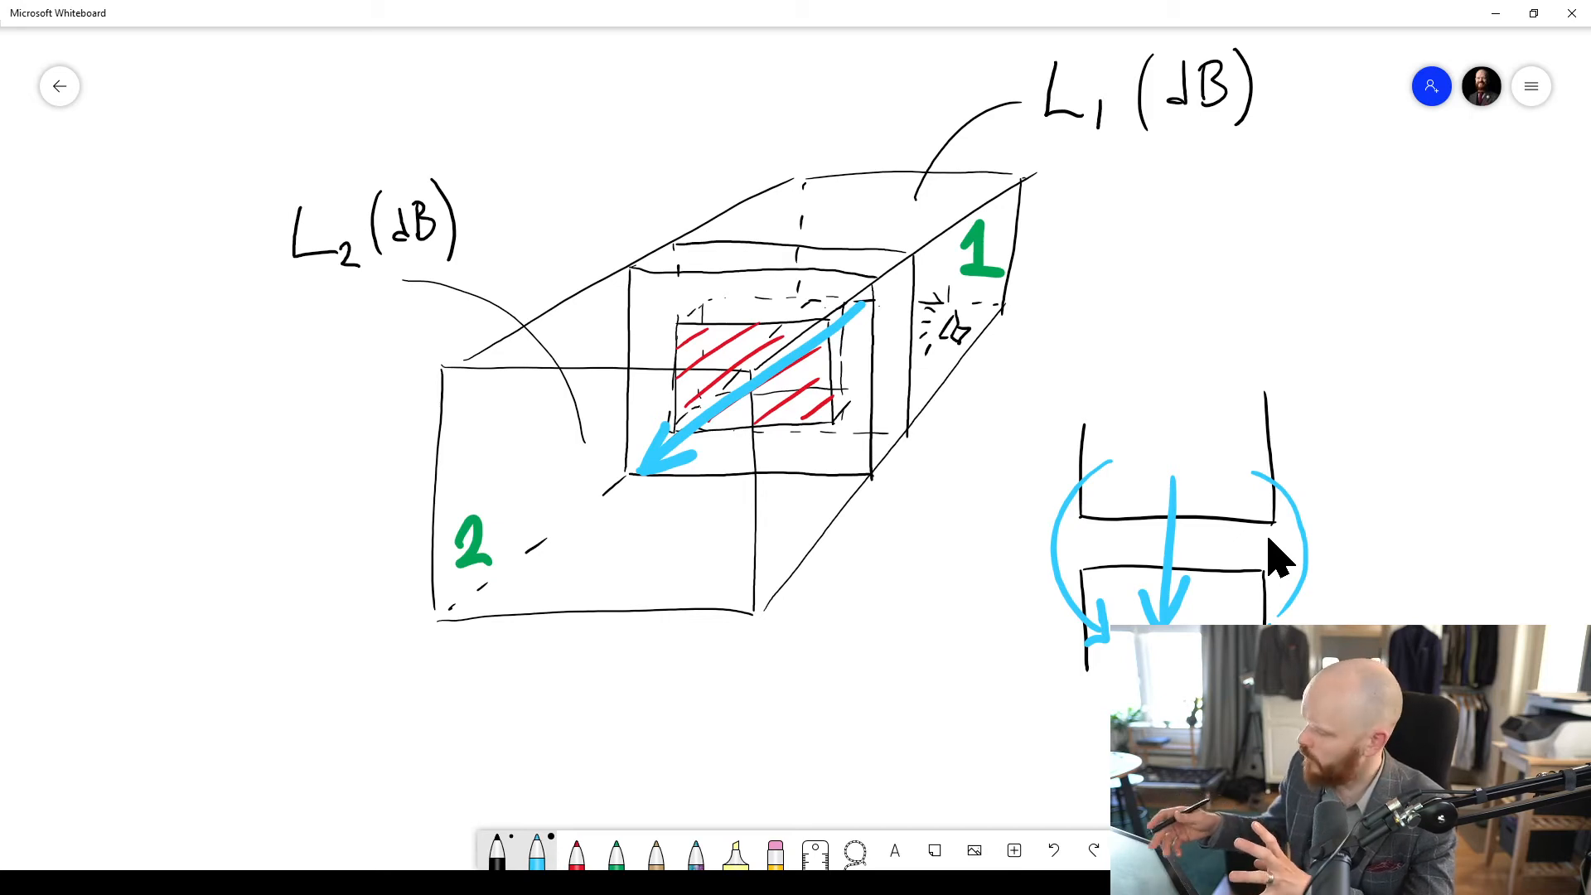